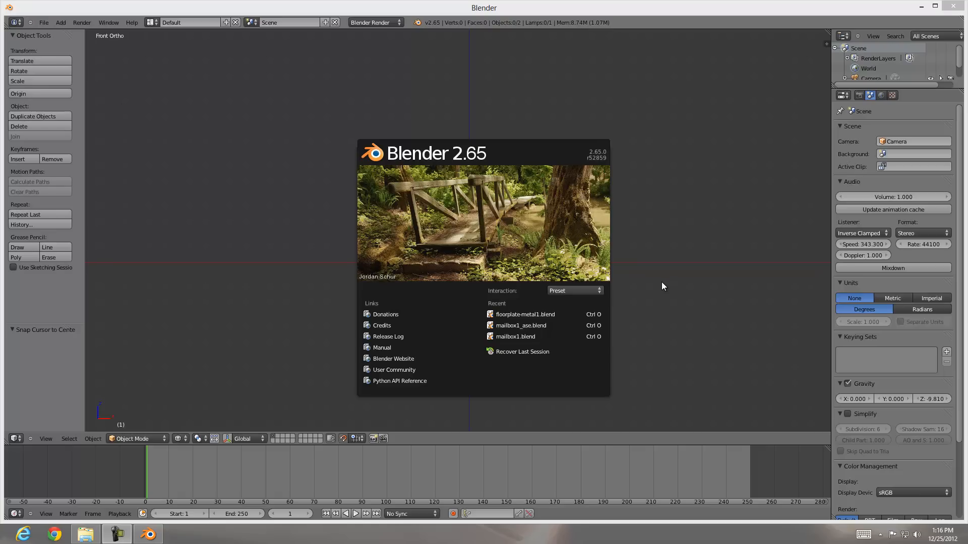
{"action": "mouse_move", "coordinate": [466, 165]}
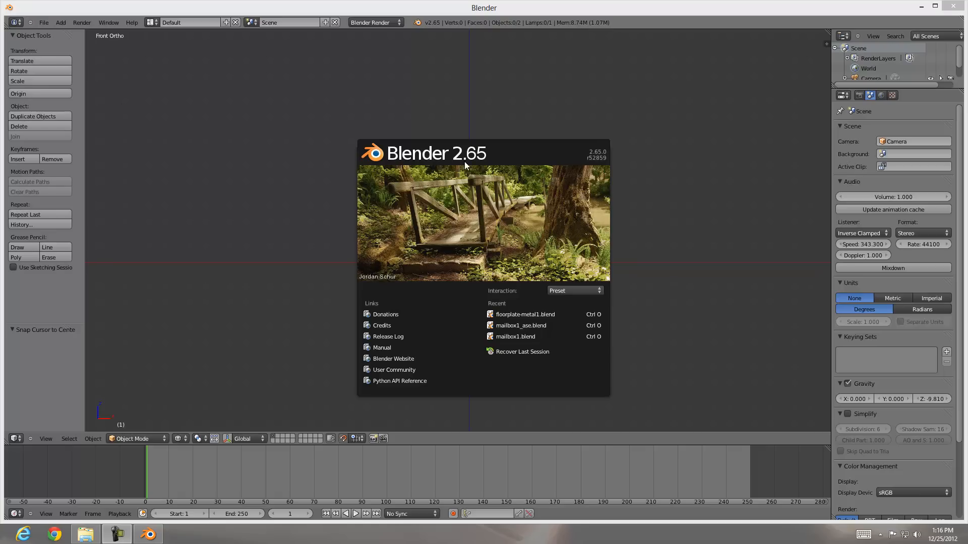
{"action": "mouse_move", "coordinate": [446, 158]}
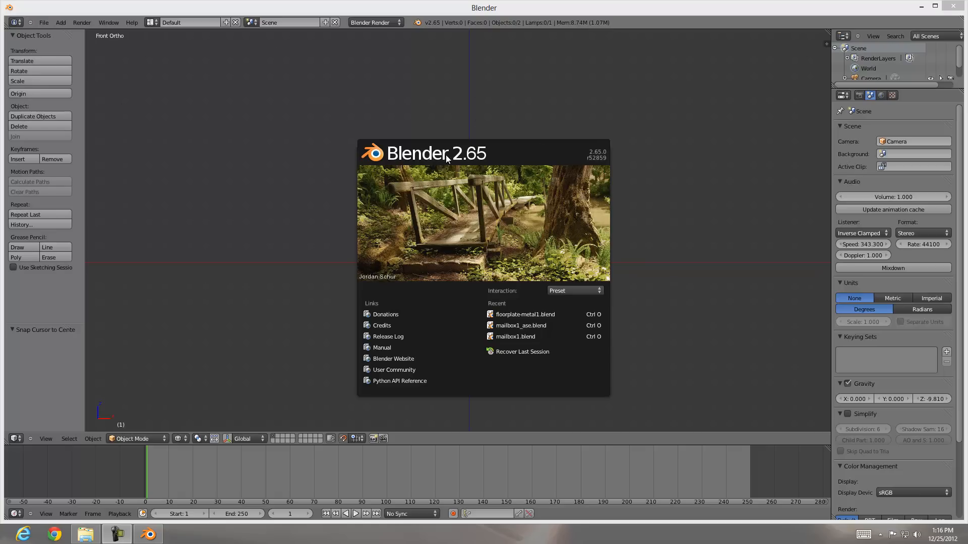
{"action": "mouse_move", "coordinate": [702, 112]}
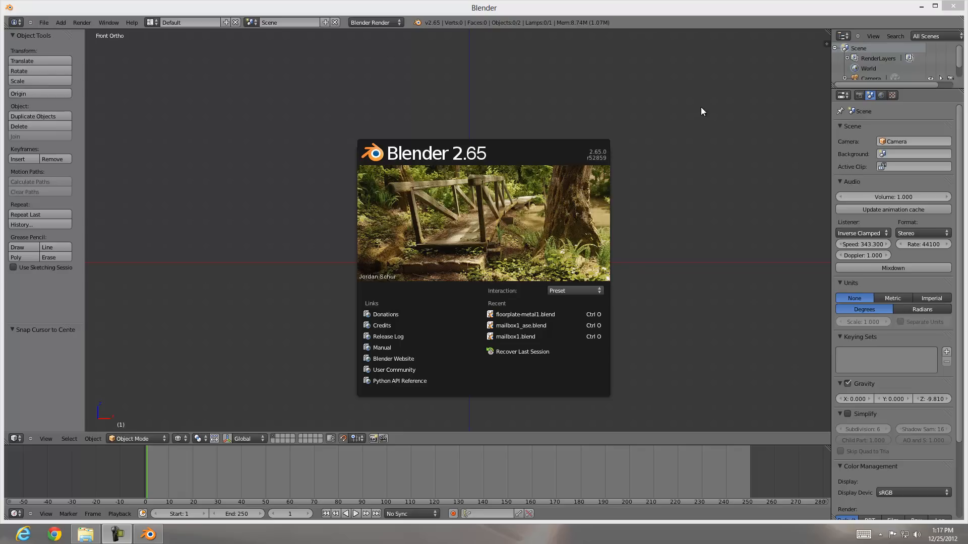
{"action": "mouse_move", "coordinate": [507, 109]}
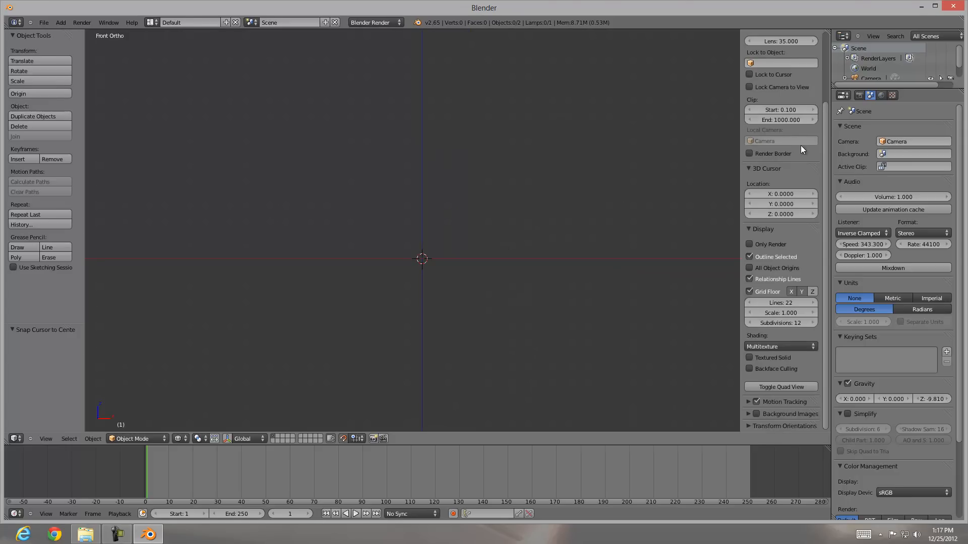
{"action": "mouse_move", "coordinate": [817, 225]}
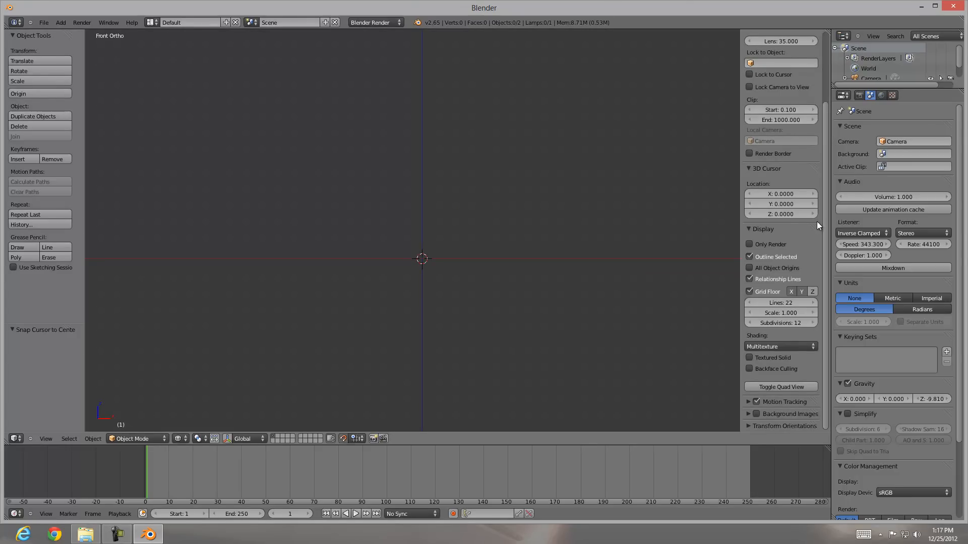
{"action": "mouse_move", "coordinate": [808, 314]}
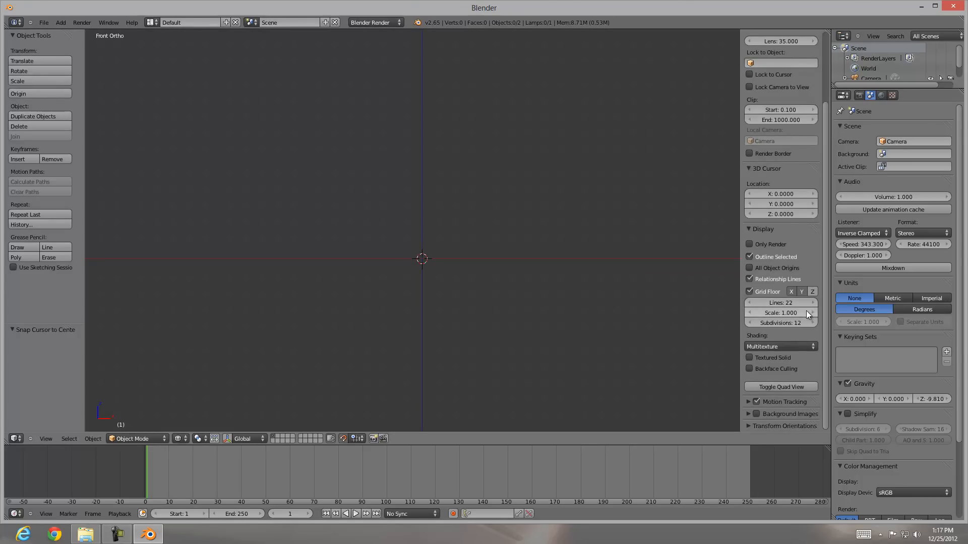
{"action": "mouse_move", "coordinate": [799, 314]}
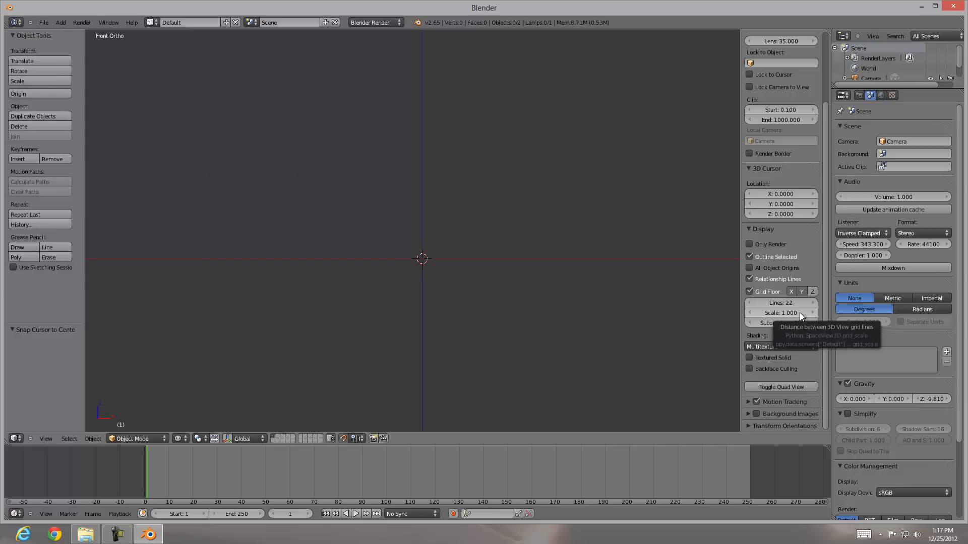
{"action": "mouse_move", "coordinate": [784, 323]}
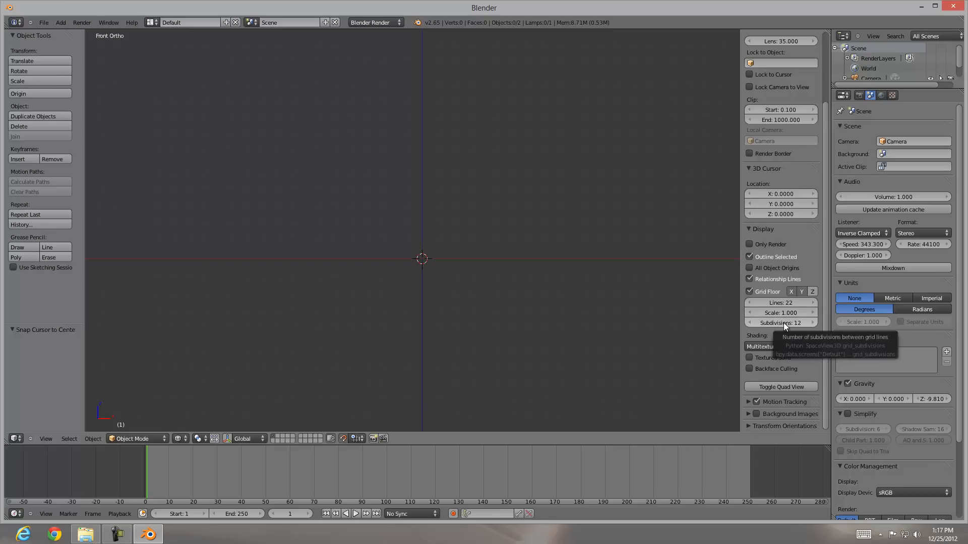
{"action": "mouse_move", "coordinate": [452, 271]}
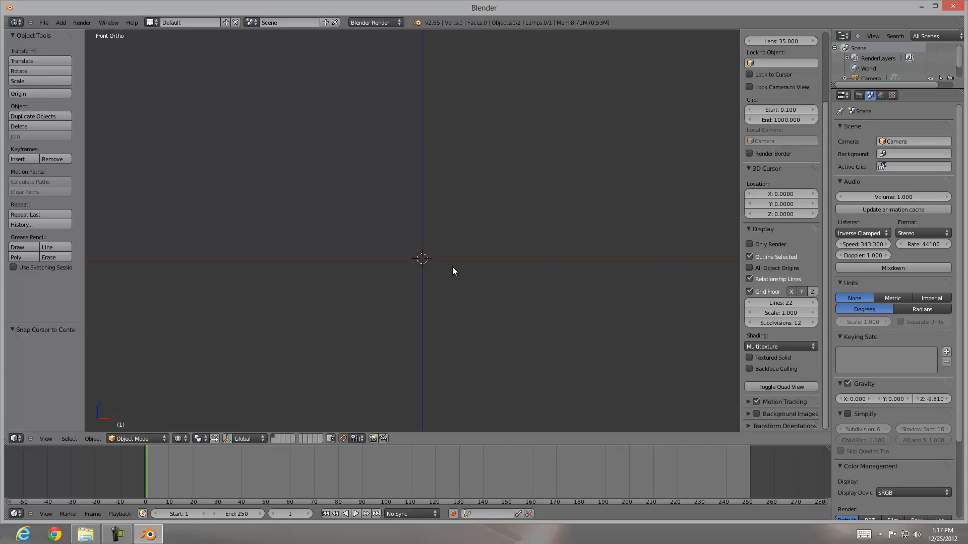
{"action": "mouse_move", "coordinate": [418, 215]}
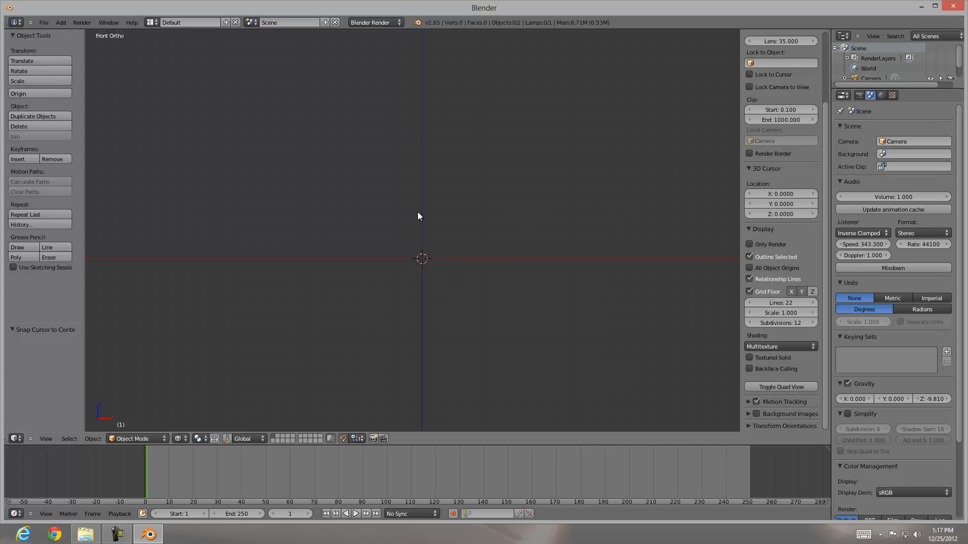
{"action": "left_click", "coordinate": [881, 95]}
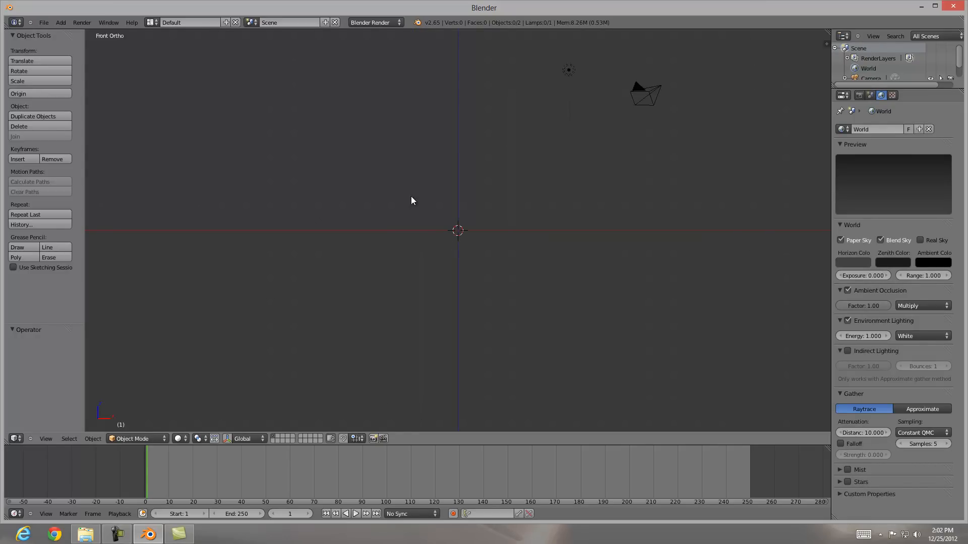
{"action": "mouse_move", "coordinate": [466, 236]}
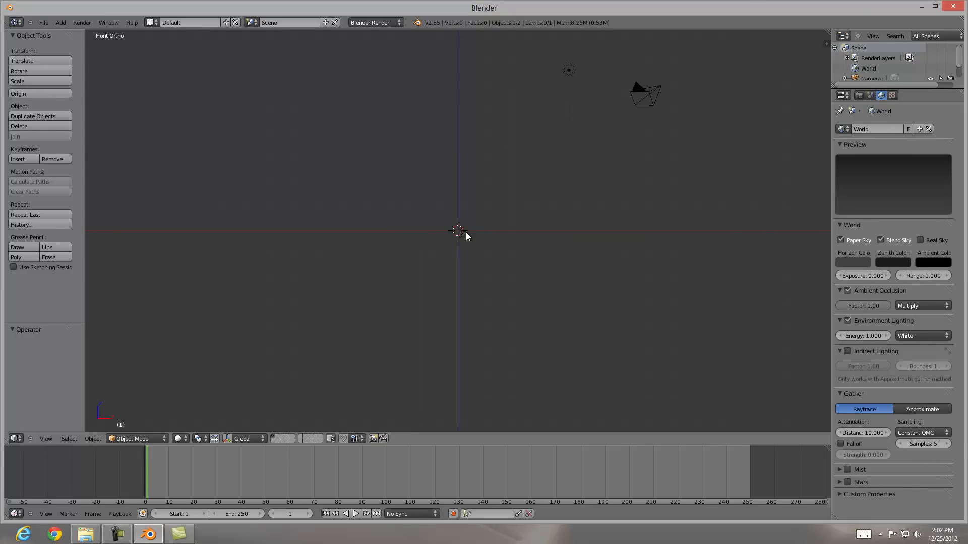
- Add a cube at the scene origin and scale its mesh to 0.9
{"action": "left_click", "coordinate": [60, 22]}
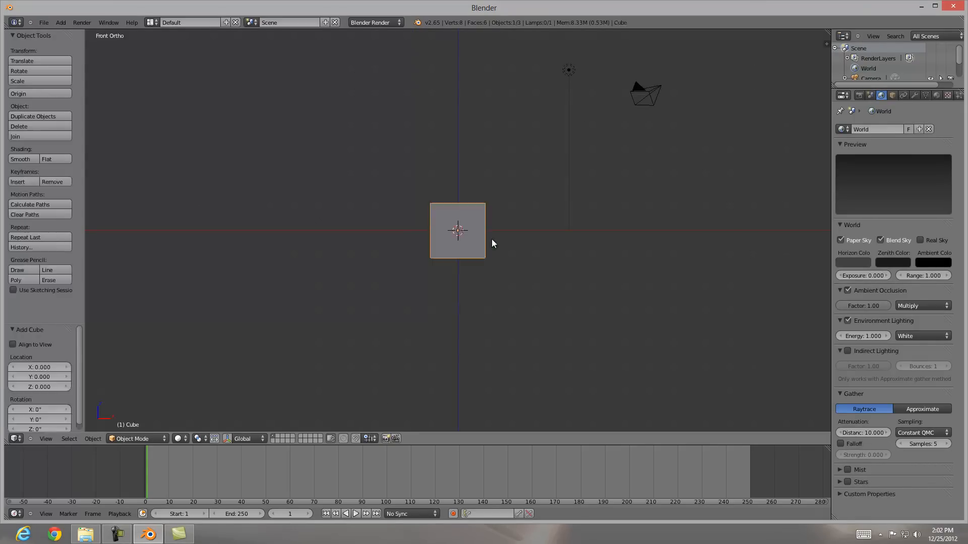
{"action": "mouse_move", "coordinate": [450, 251]}
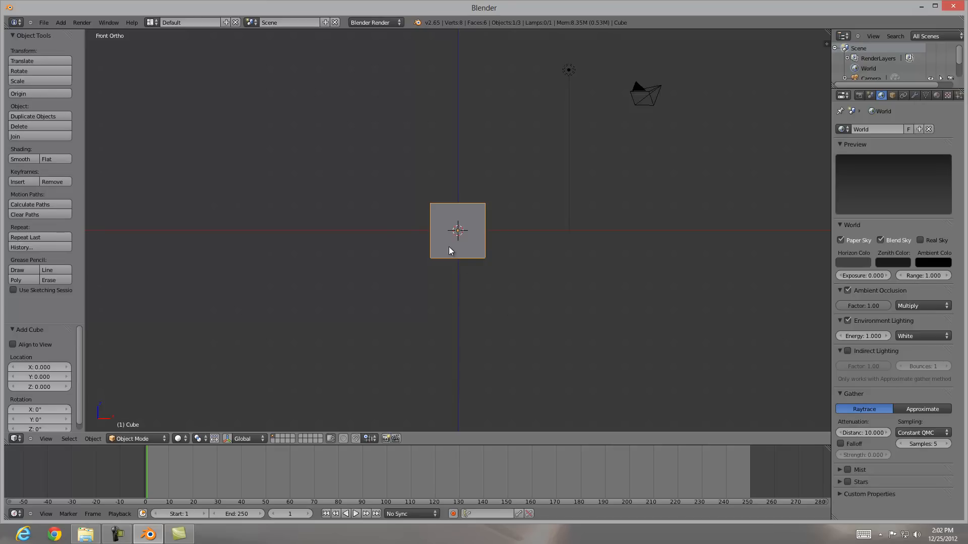
{"action": "mouse_move", "coordinate": [488, 273]}
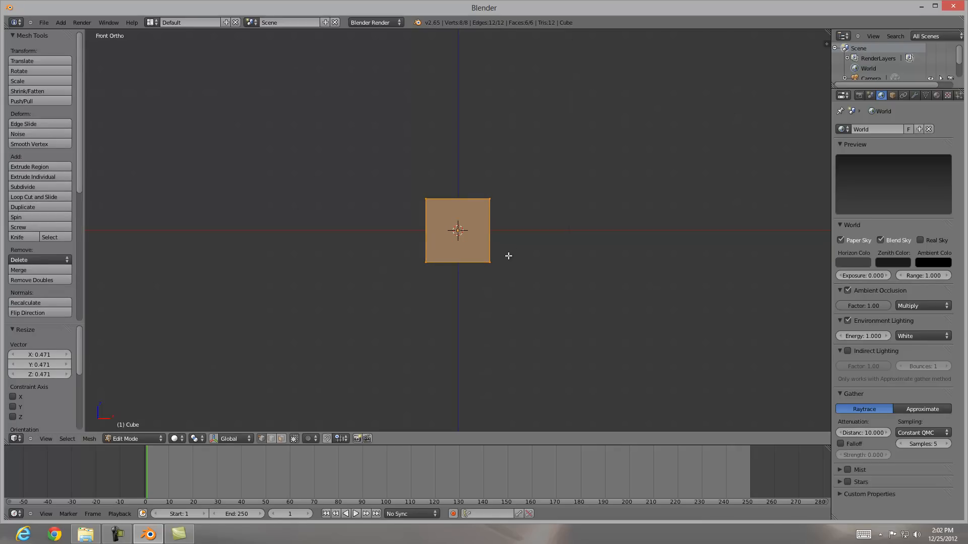
{"action": "mouse_move", "coordinate": [527, 334]}
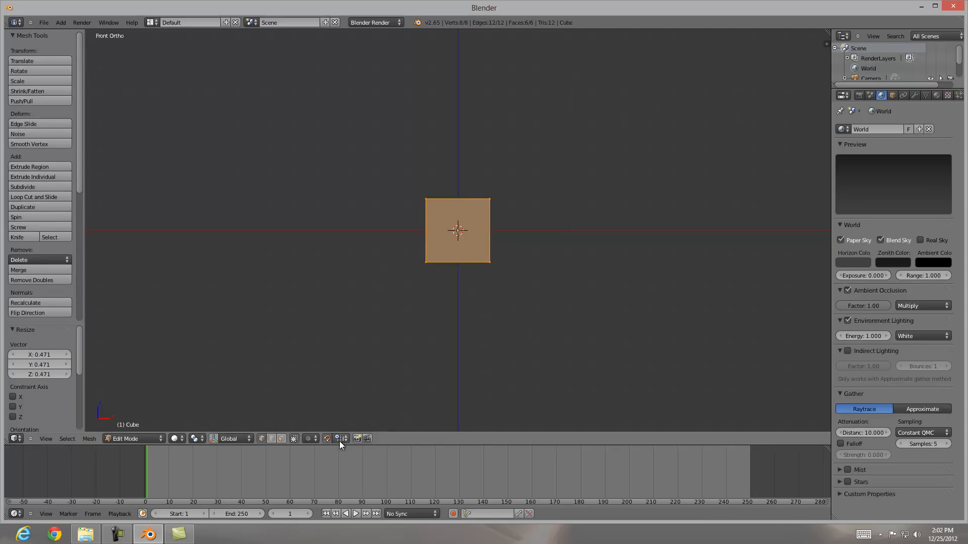
{"action": "mouse_move", "coordinate": [562, 343]}
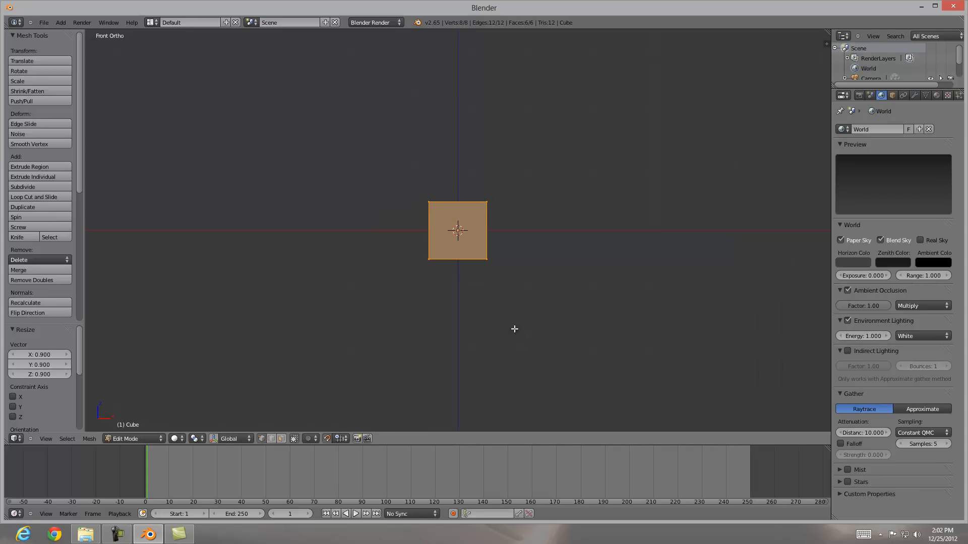
- Delete the cube's left-side vertices, leaving only the right half
{"action": "key", "text": "a"}
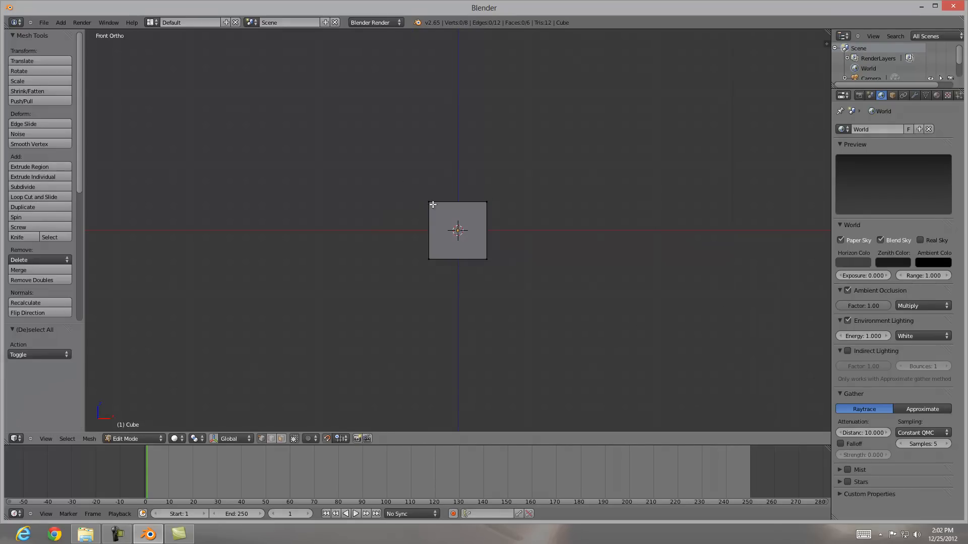
{"action": "left_click", "coordinate": [34, 197]}
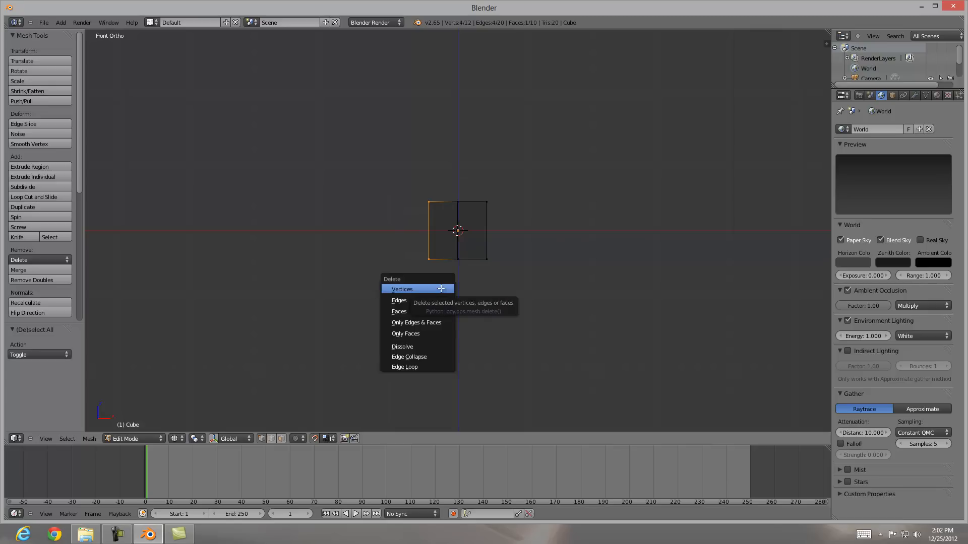
{"action": "left_click", "coordinate": [402, 290]}
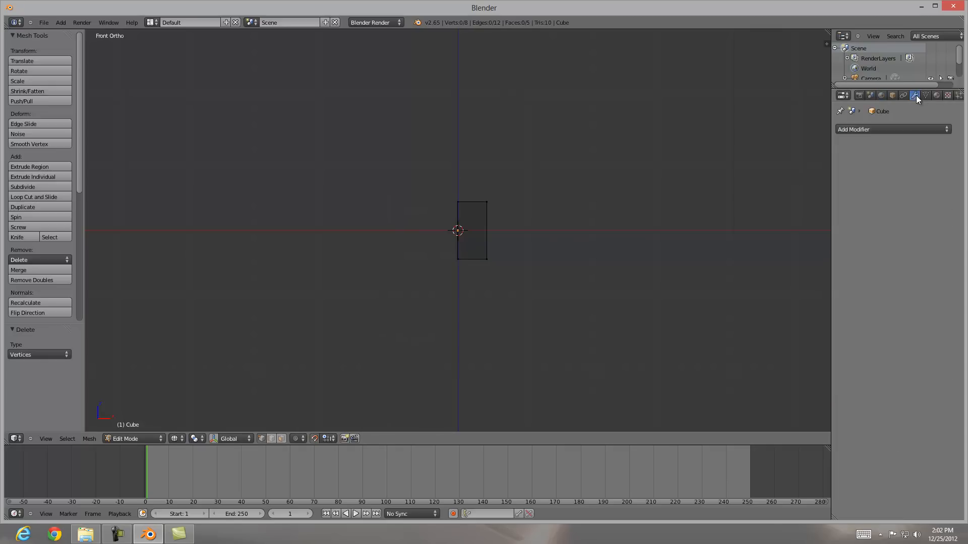
- Add a Mirror modifier so the right half reflects across X
{"action": "left_click", "coordinate": [891, 129]}
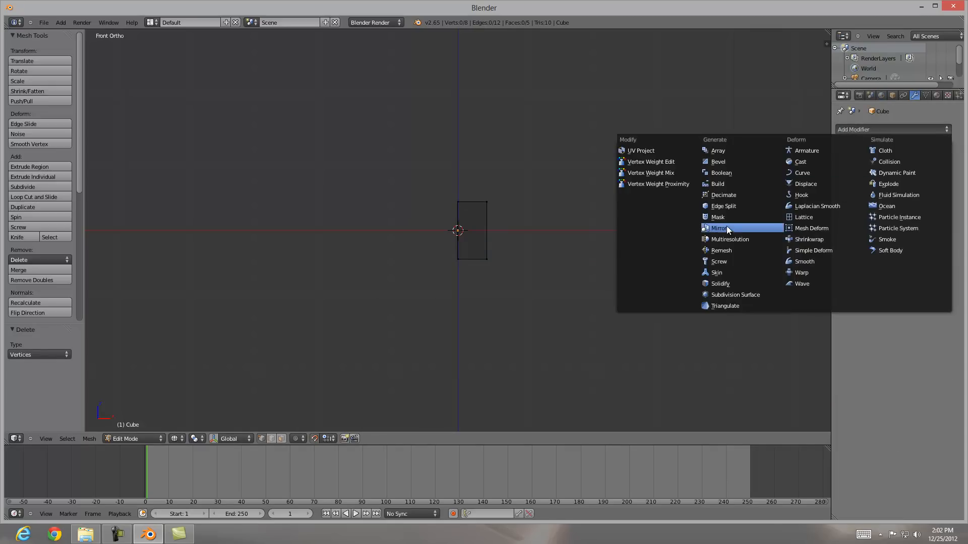
{"action": "left_click", "coordinate": [718, 228]}
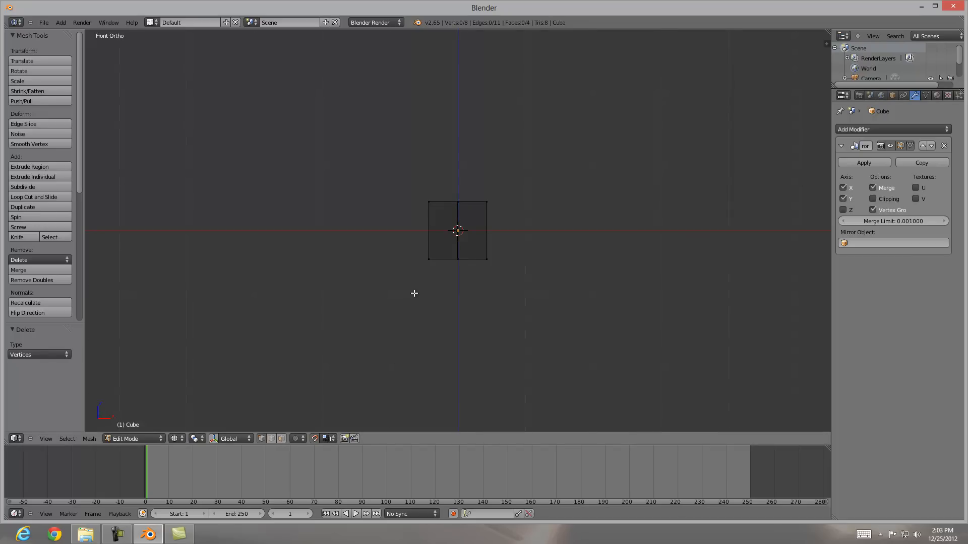
{"action": "mouse_move", "coordinate": [576, 219]}
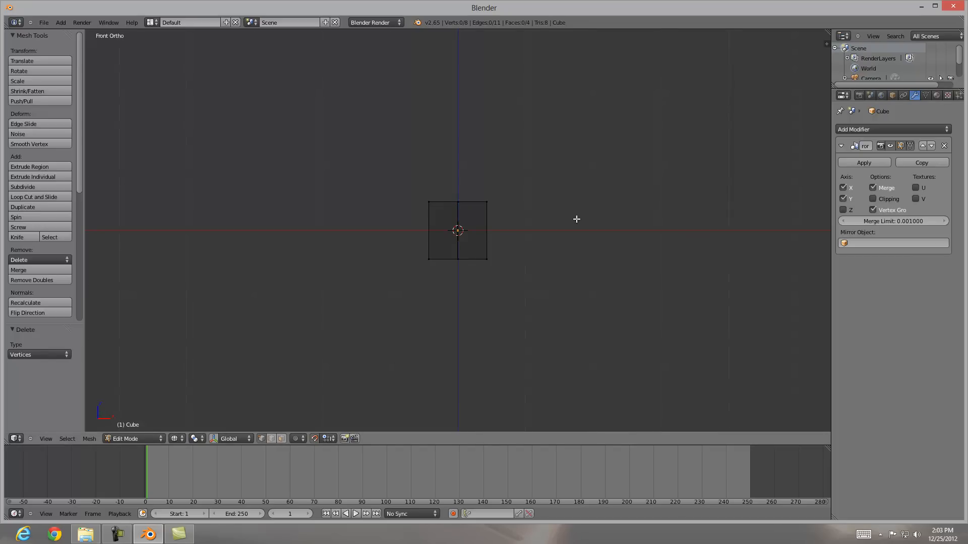
{"action": "mouse_move", "coordinate": [450, 258]}
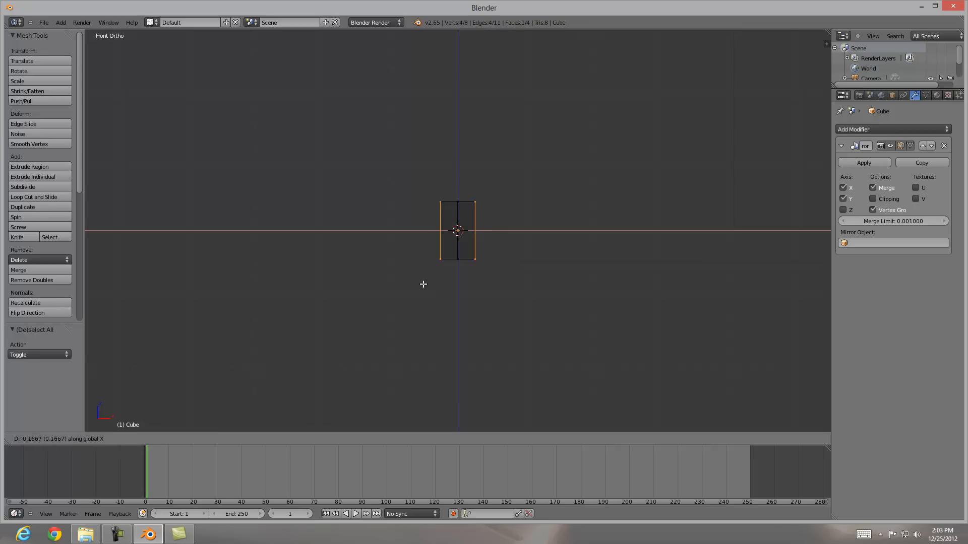
{"action": "mouse_move", "coordinate": [685, 302]}
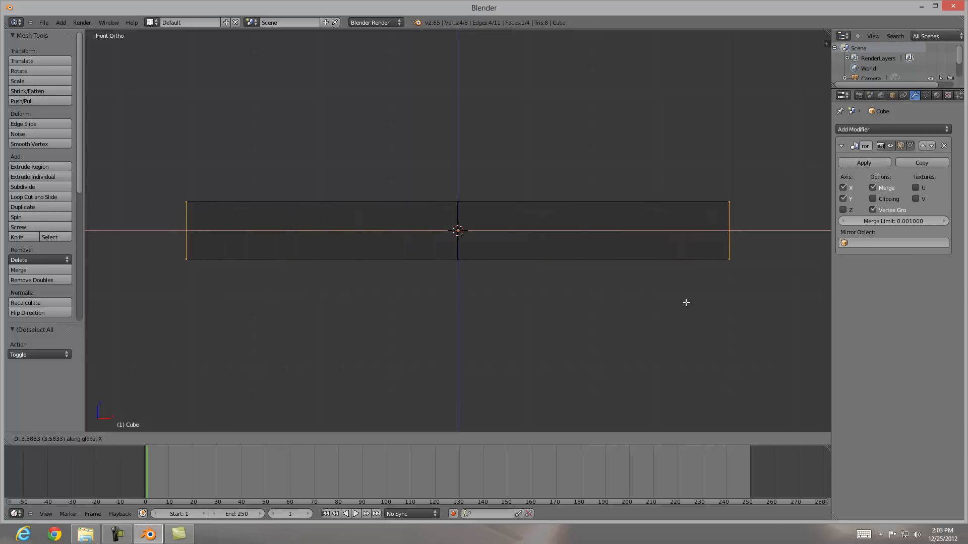
{"action": "mouse_move", "coordinate": [612, 301]}
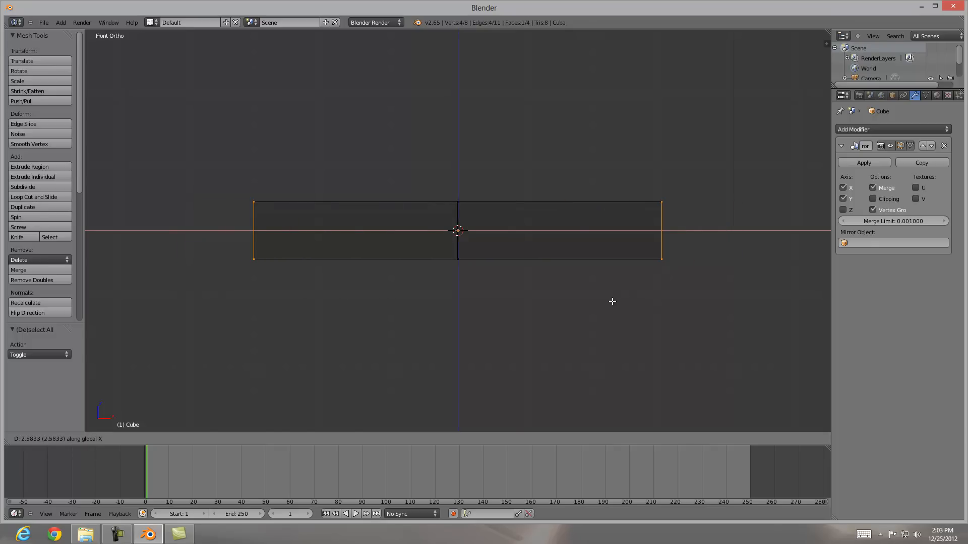
- Move the outer end vertices about 2.58 units along X to stretch the plate into a bar
{"action": "left_click", "coordinate": [466, 184]}
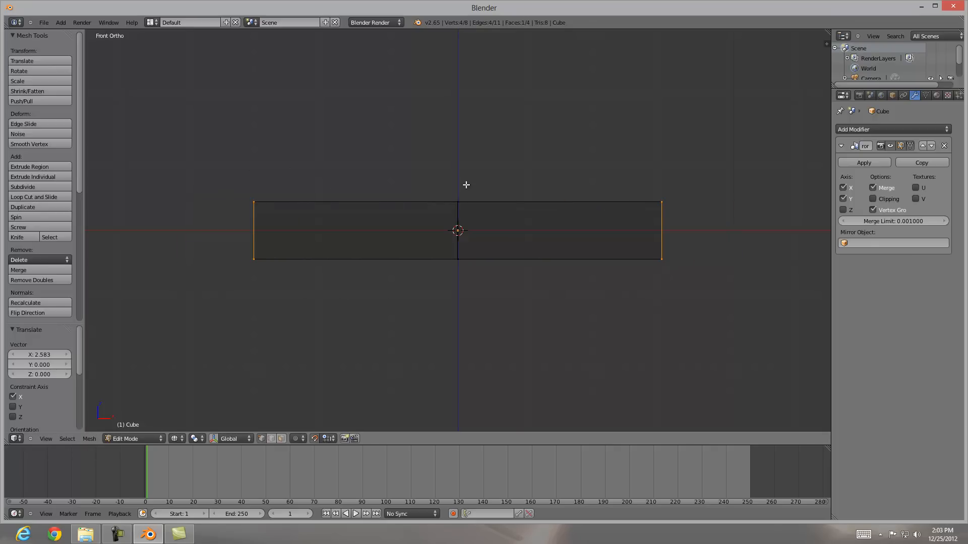
{"action": "mouse_move", "coordinate": [265, 186]}
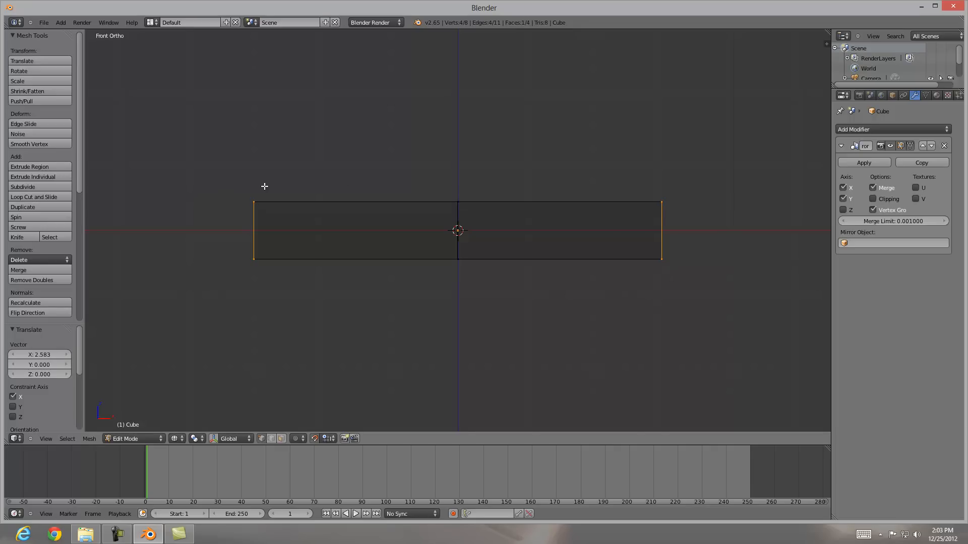
{"action": "mouse_move", "coordinate": [414, 275]}
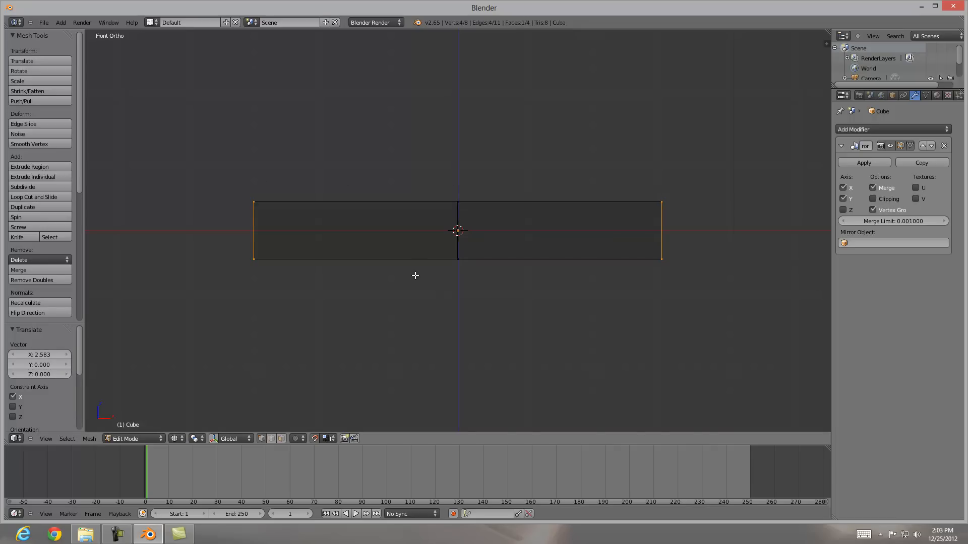
{"action": "mouse_move", "coordinate": [270, 265]}
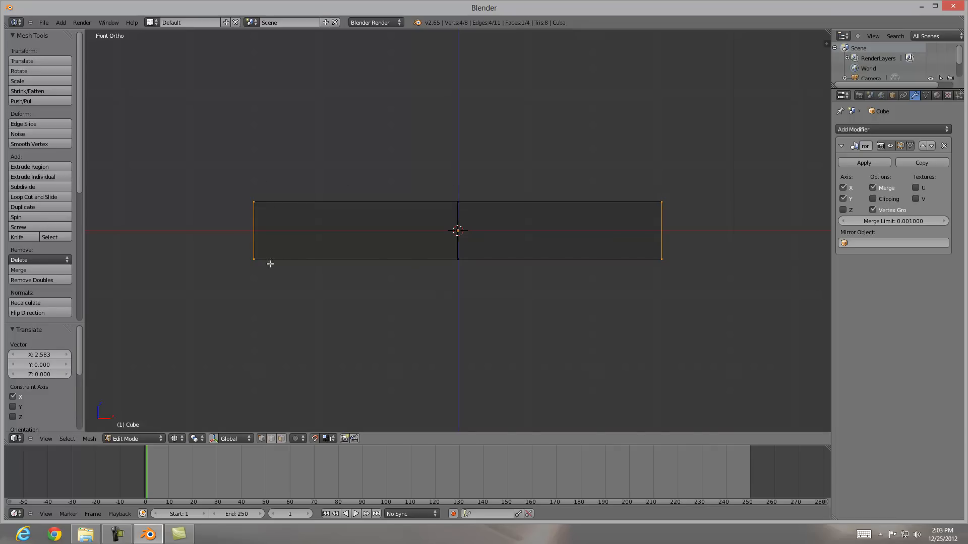
{"action": "mouse_move", "coordinate": [466, 213]}
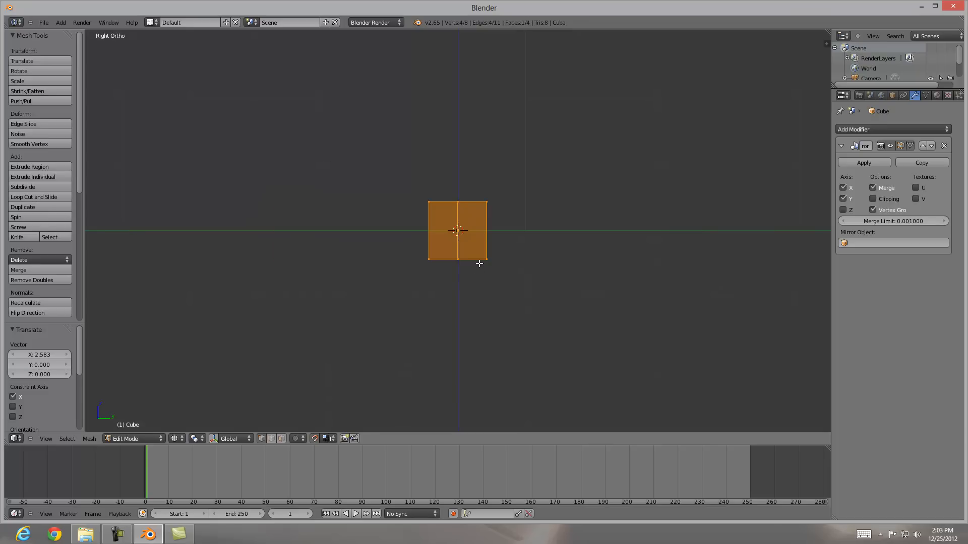
{"action": "mouse_move", "coordinate": [477, 272]}
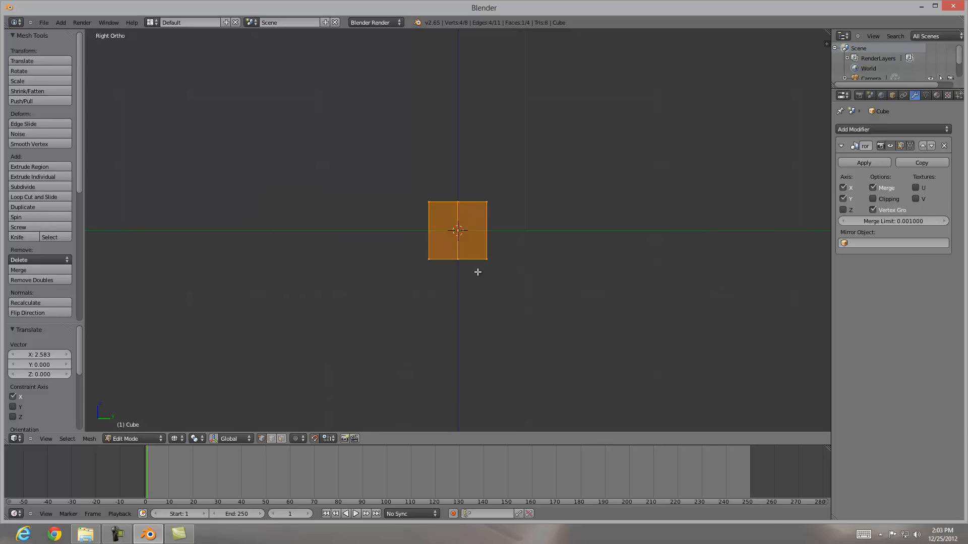
{"action": "mouse_move", "coordinate": [463, 274]}
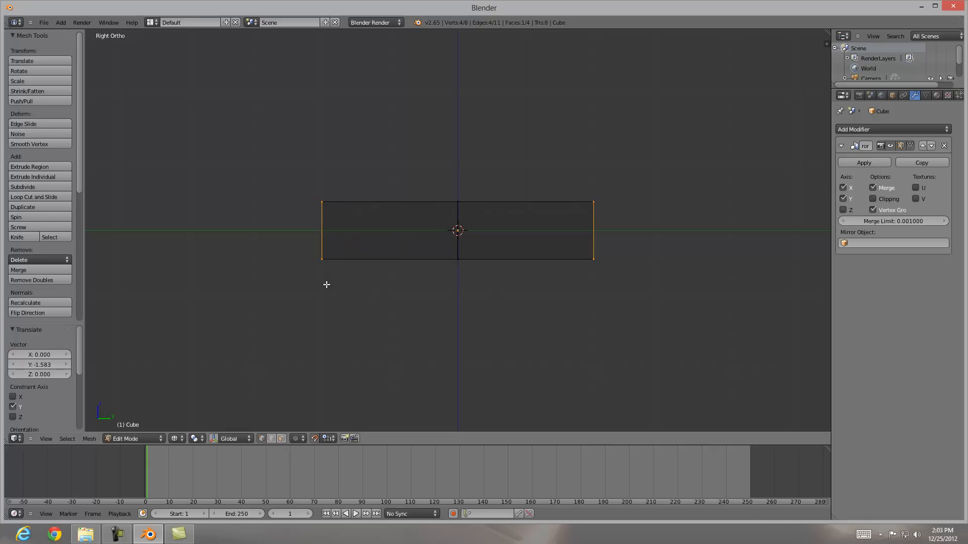
{"action": "mouse_move", "coordinate": [464, 163]}
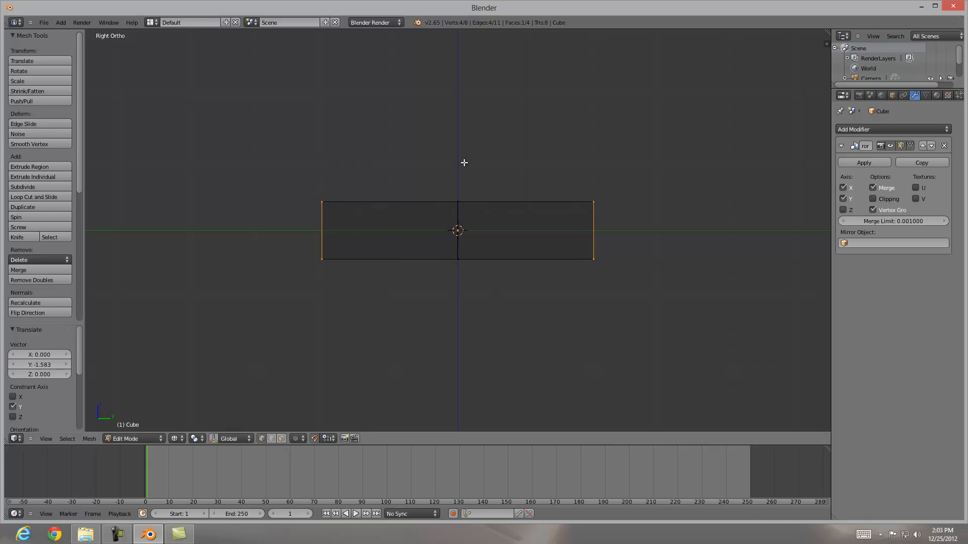
{"action": "mouse_move", "coordinate": [605, 162]}
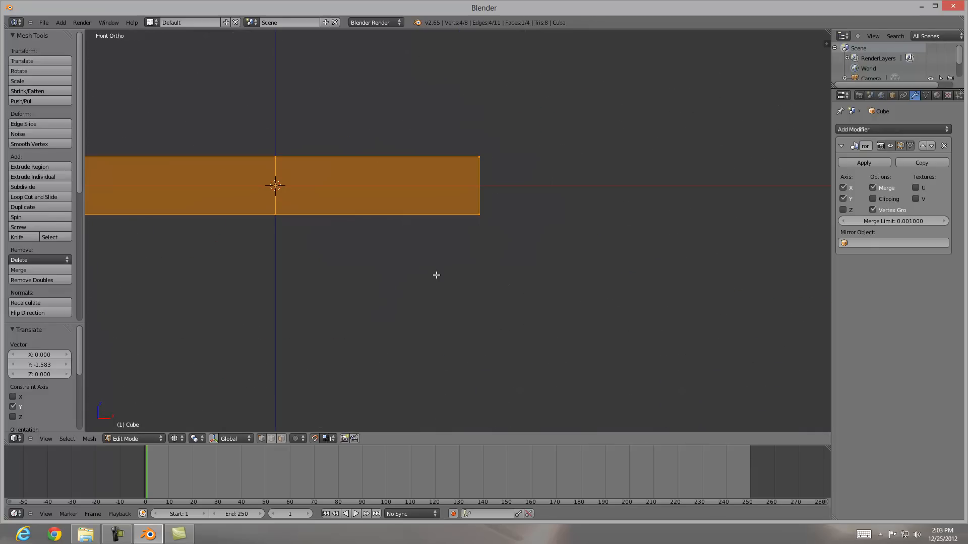
- Chamfer the plate's ends and loop-cut an edge loop near each end
{"action": "left_click", "coordinate": [35, 197]}
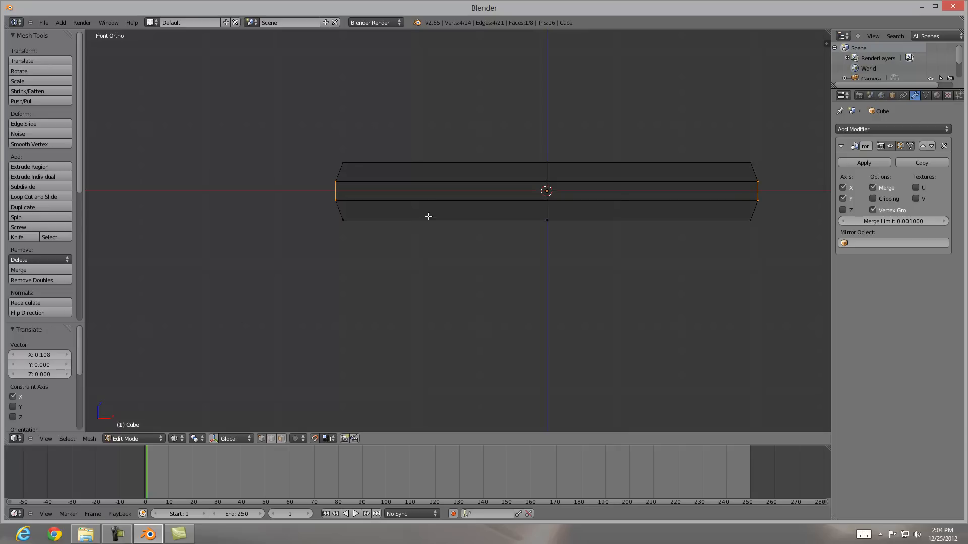
{"action": "mouse_move", "coordinate": [498, 187]}
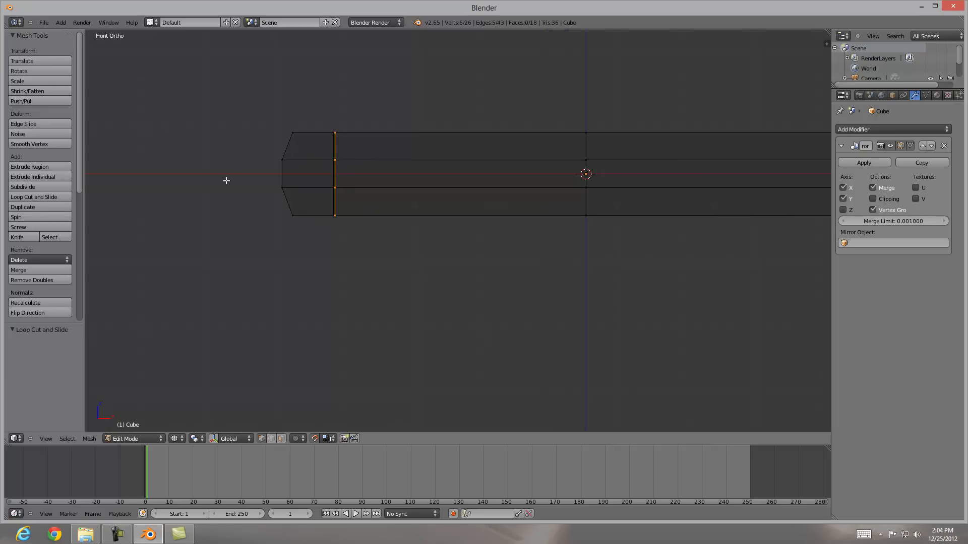
{"action": "mouse_move", "coordinate": [332, 149]}
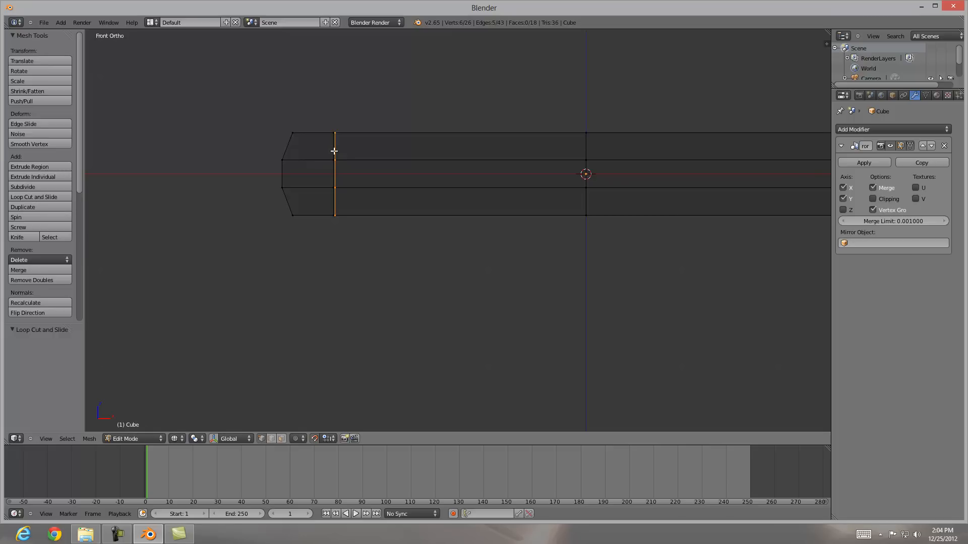
{"action": "mouse_move", "coordinate": [318, 180]}
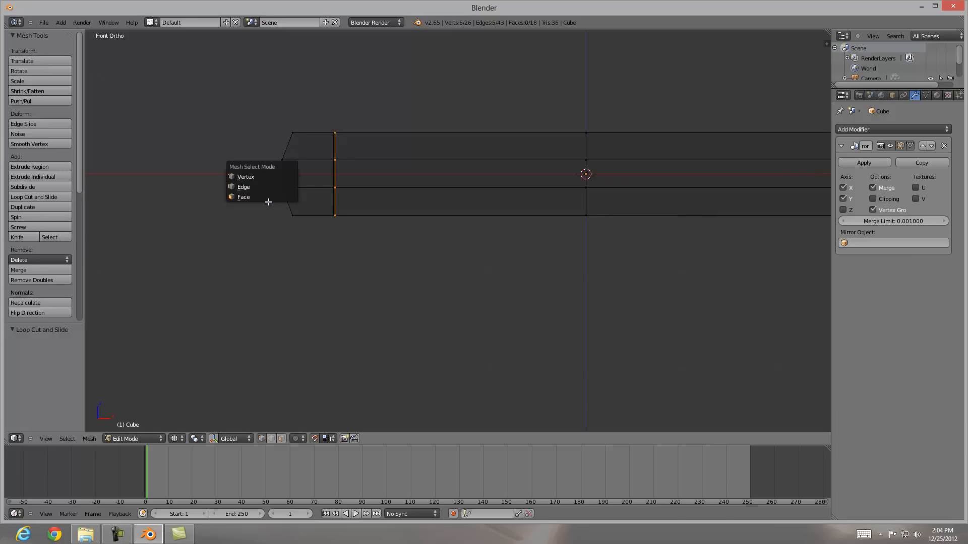
- Extrude the end faces upward and flatten them into raised blocks at both ends
{"action": "left_click", "coordinate": [244, 196]}
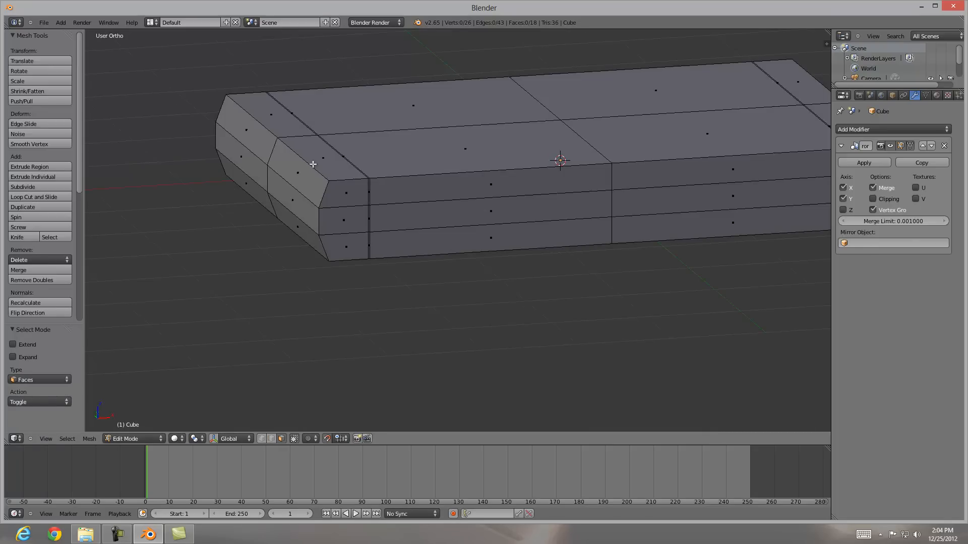
{"action": "left_click", "coordinate": [294, 172]}
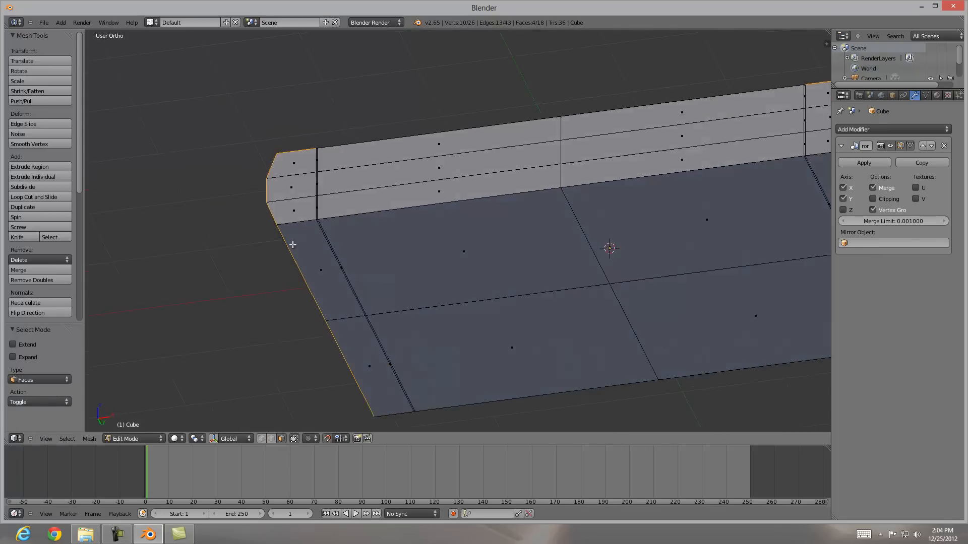
{"action": "left_click", "coordinate": [320, 270]}
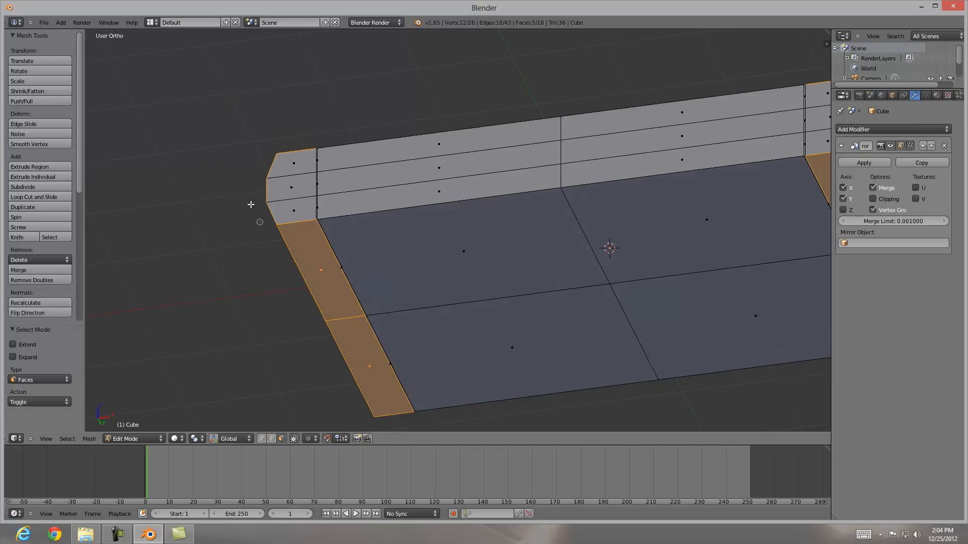
{"action": "mouse_move", "coordinate": [357, 128]}
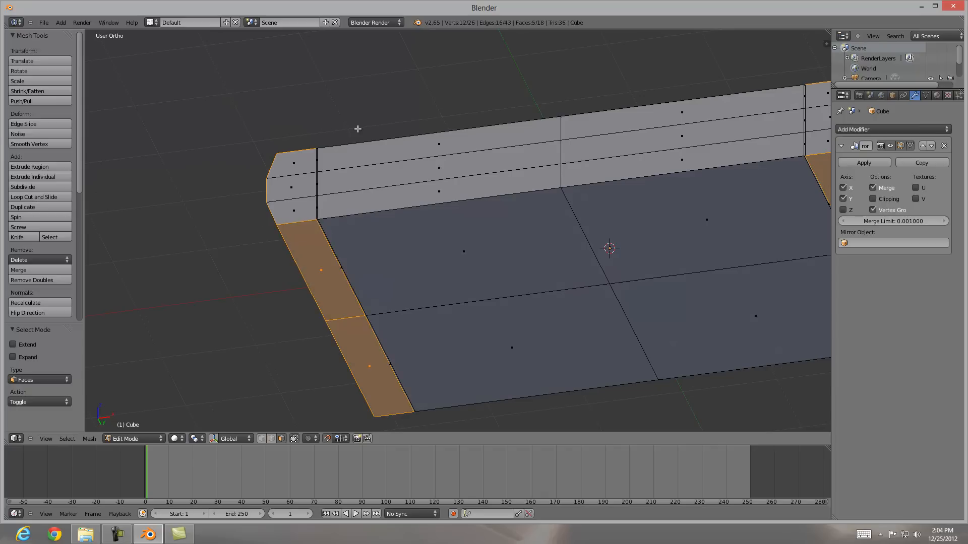
{"action": "left_click", "coordinate": [30, 166]}
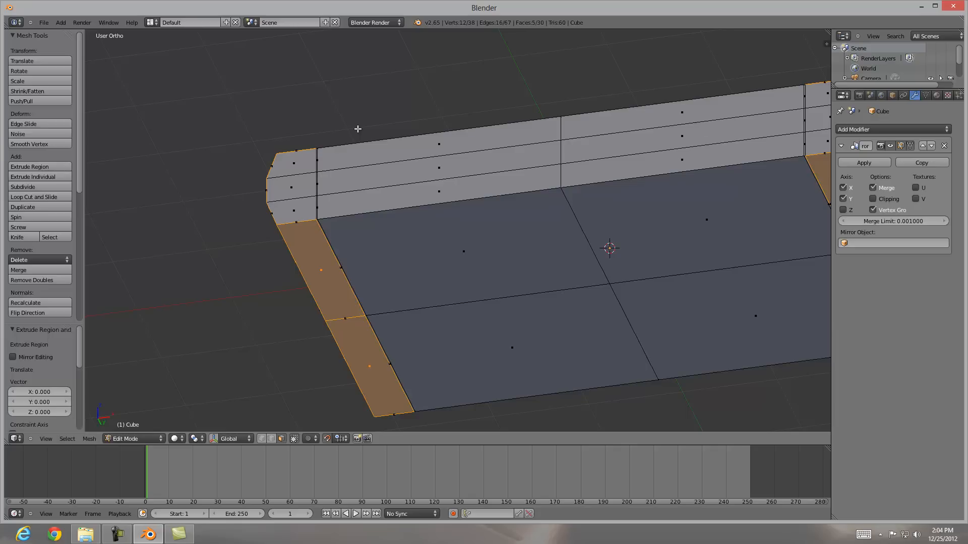
{"action": "left_click", "coordinate": [27, 91]}
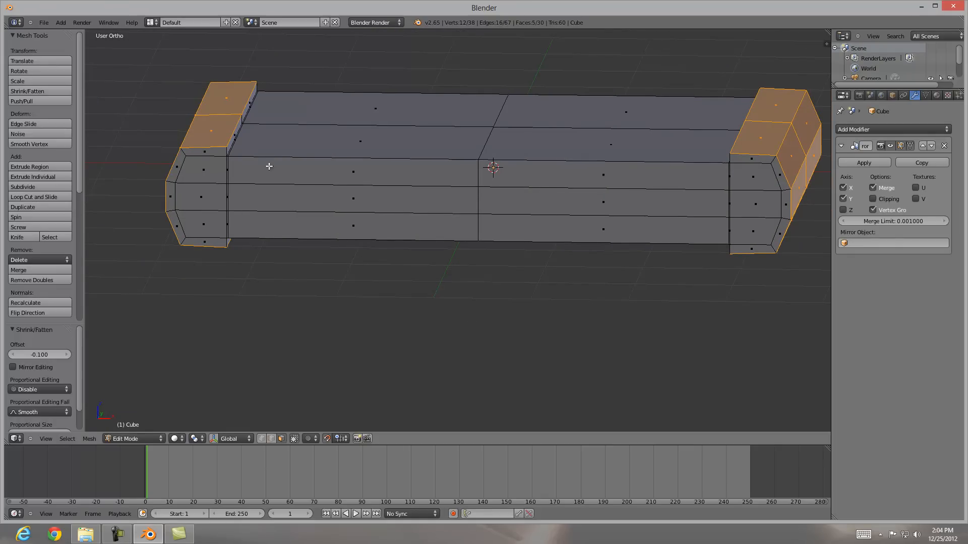
{"action": "mouse_move", "coordinate": [249, 156]}
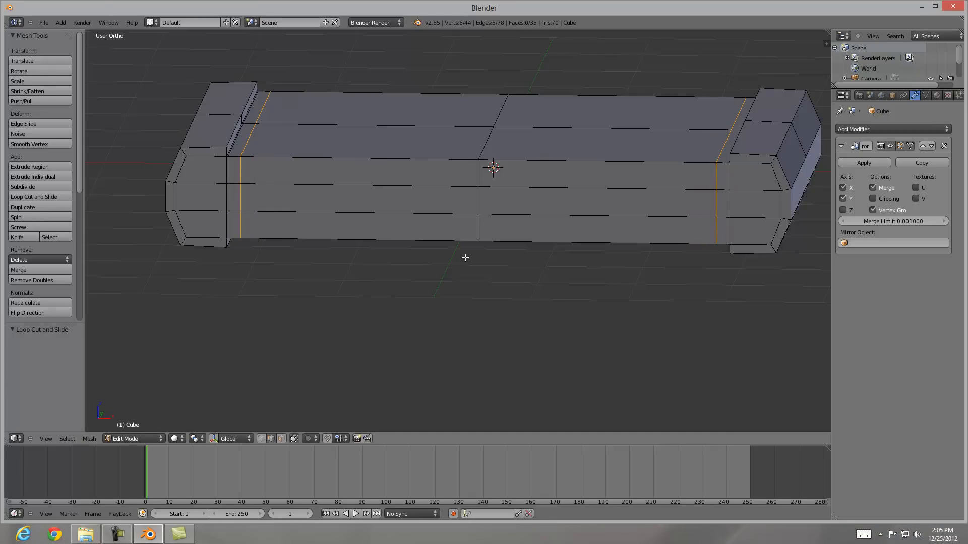
{"action": "mouse_move", "coordinate": [525, 257]}
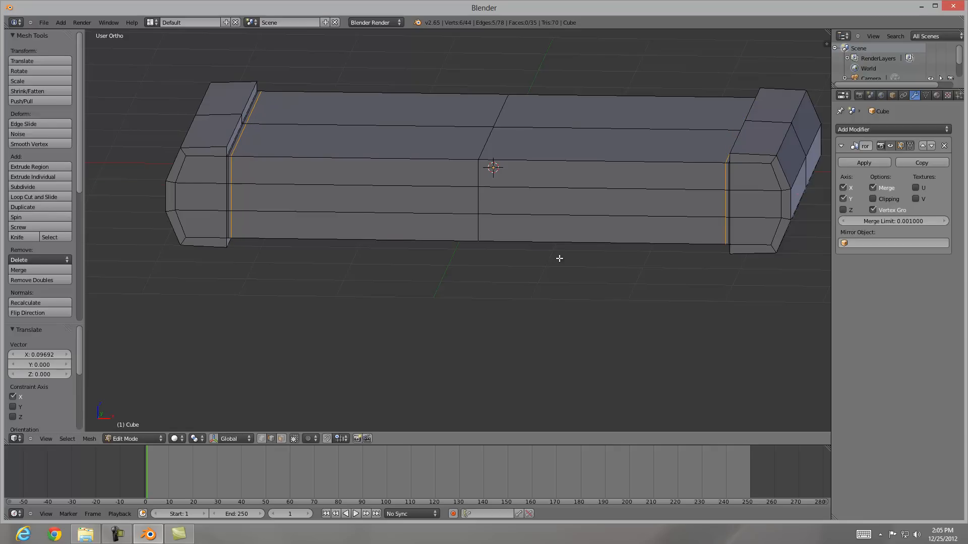
{"action": "mouse_move", "coordinate": [726, 188]}
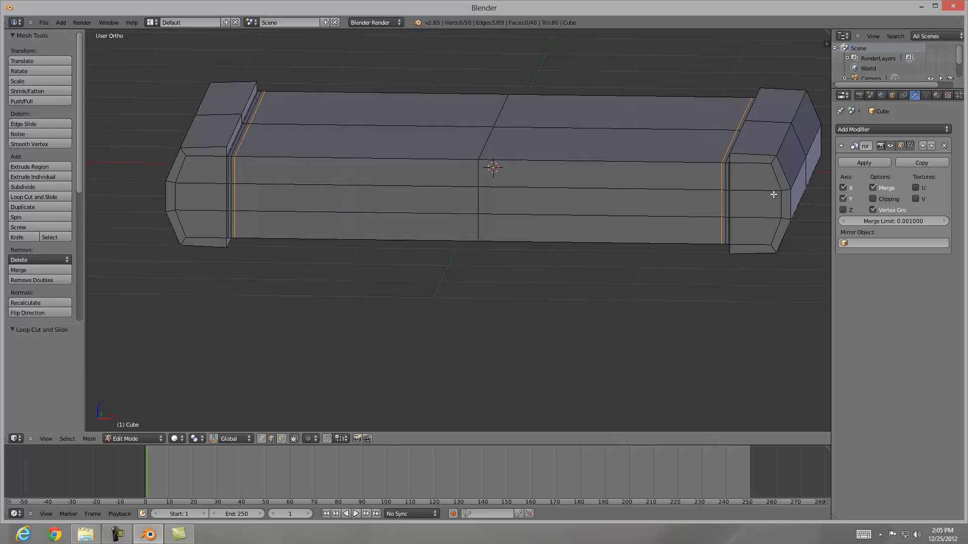
- Loop-cut beside each end block and add a lengthwise loop near the top edge
{"action": "left_click", "coordinate": [33, 196]}
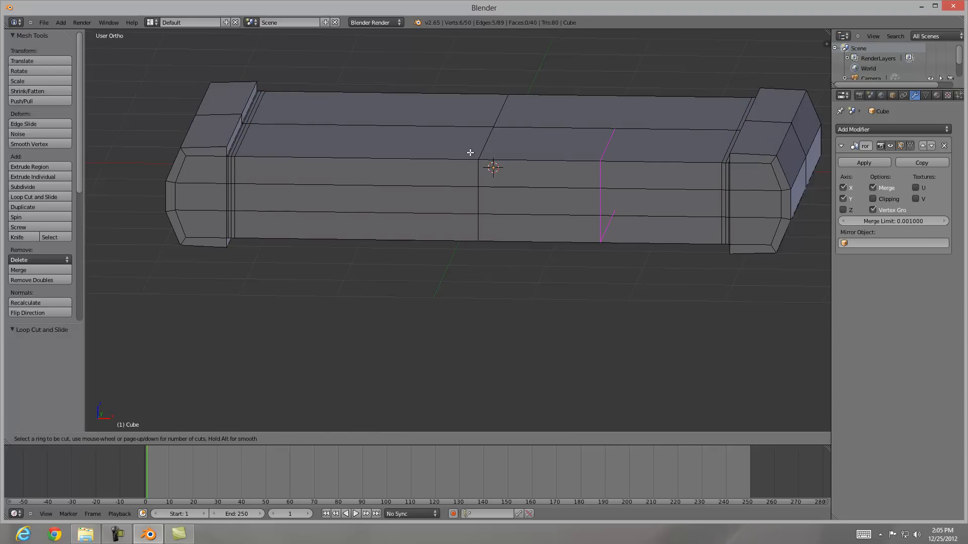
{"action": "left_click", "coordinate": [574, 159]}
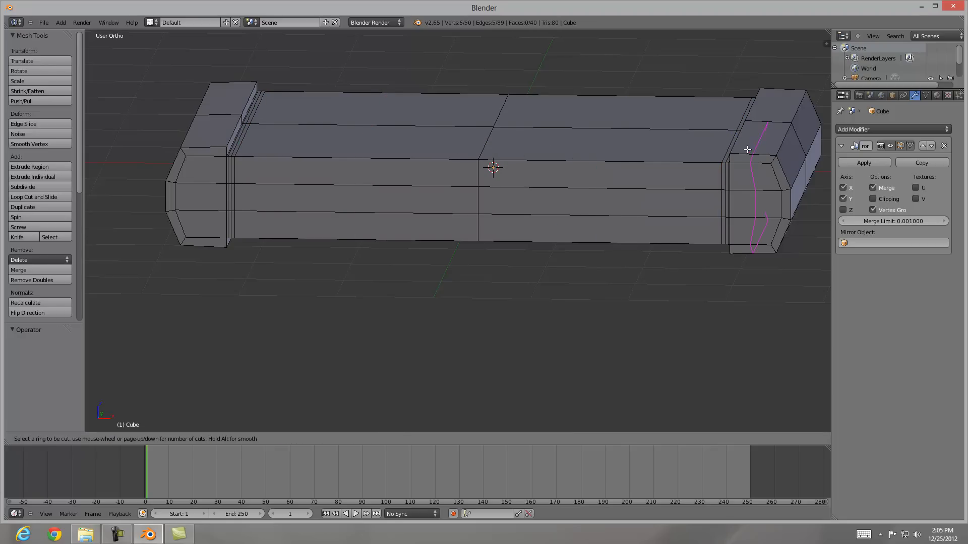
{"action": "left_click", "coordinate": [726, 165]}
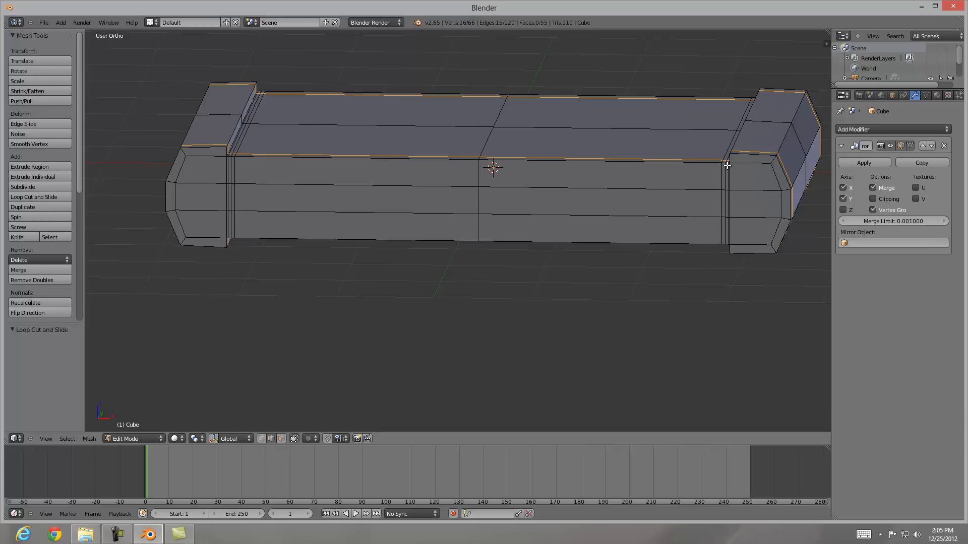
{"action": "mouse_move", "coordinate": [306, 165]}
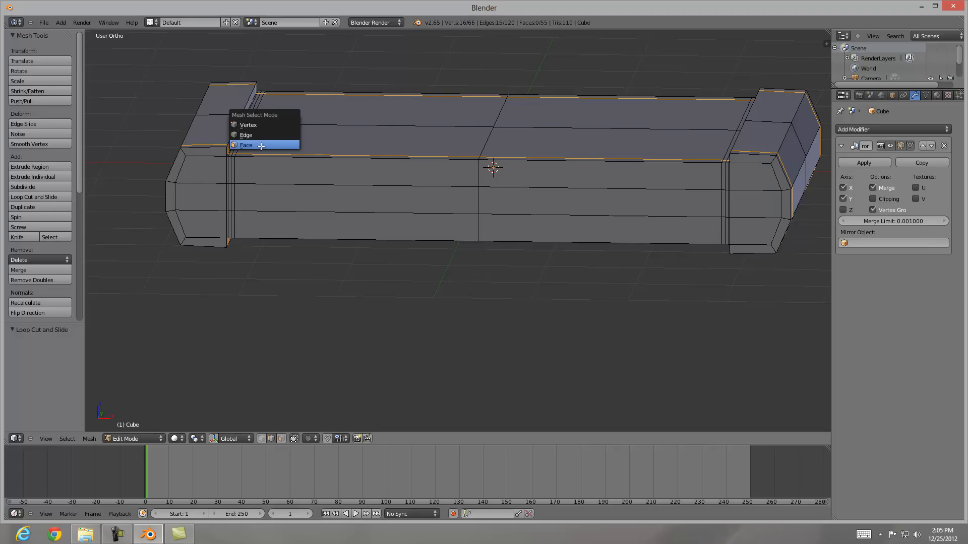
- Select the thin inner-seam strip in face mode and delete its edges
{"action": "left_click", "coordinate": [246, 145]}
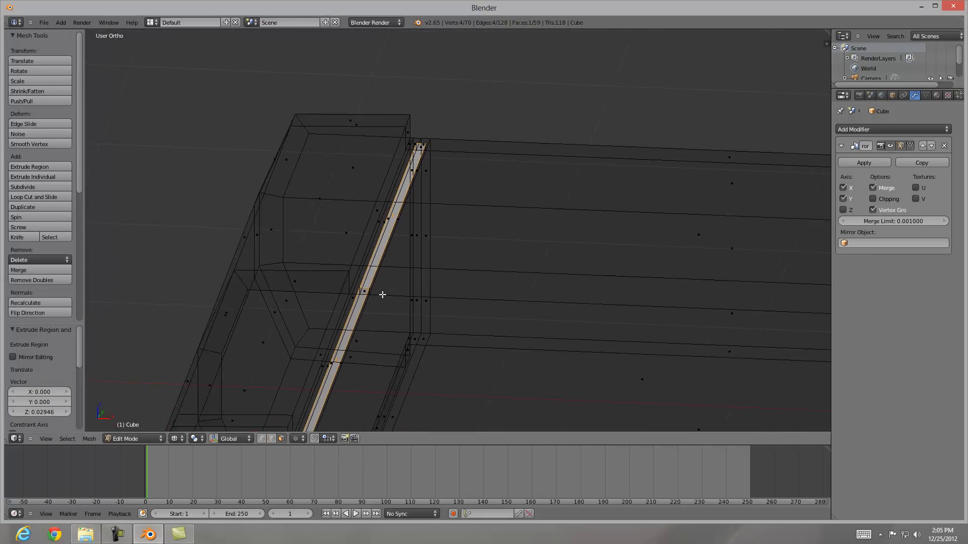
{"action": "left_click", "coordinate": [294, 438]}
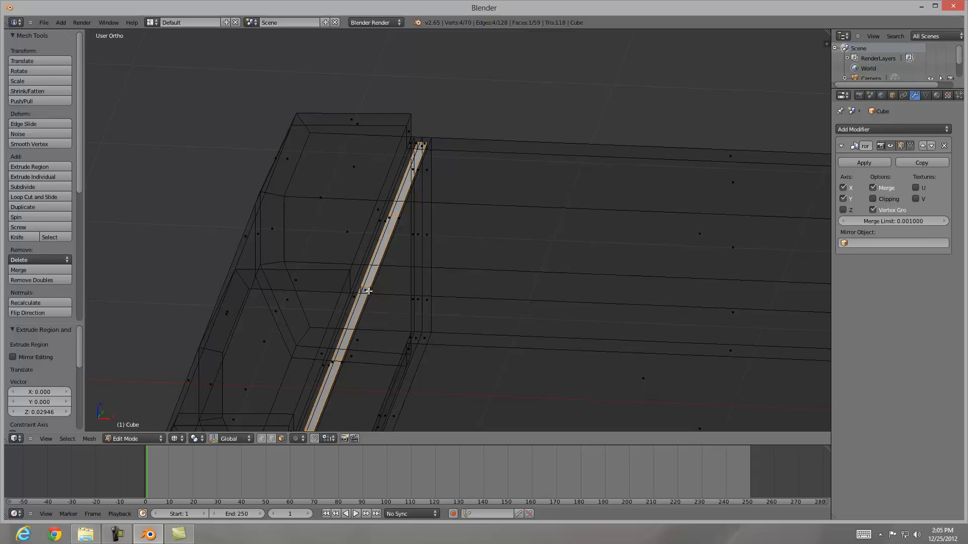
{"action": "left_click", "coordinate": [18, 261]}
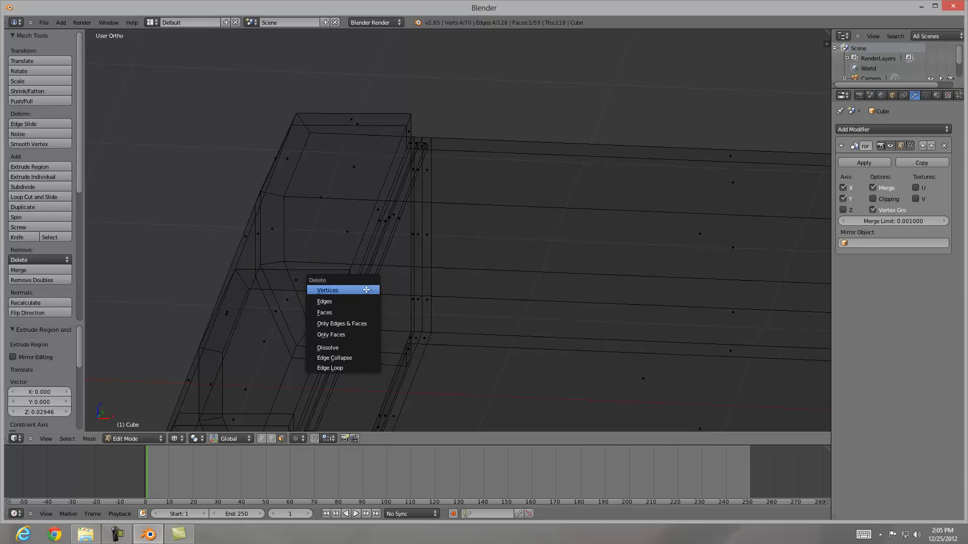
{"action": "mouse_move", "coordinate": [324, 302]}
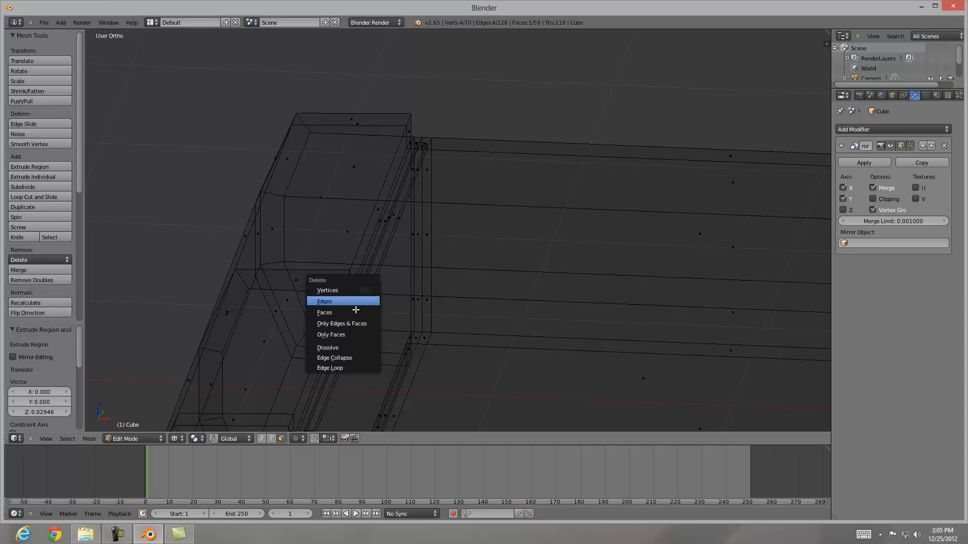
{"action": "left_click", "coordinate": [324, 311]}
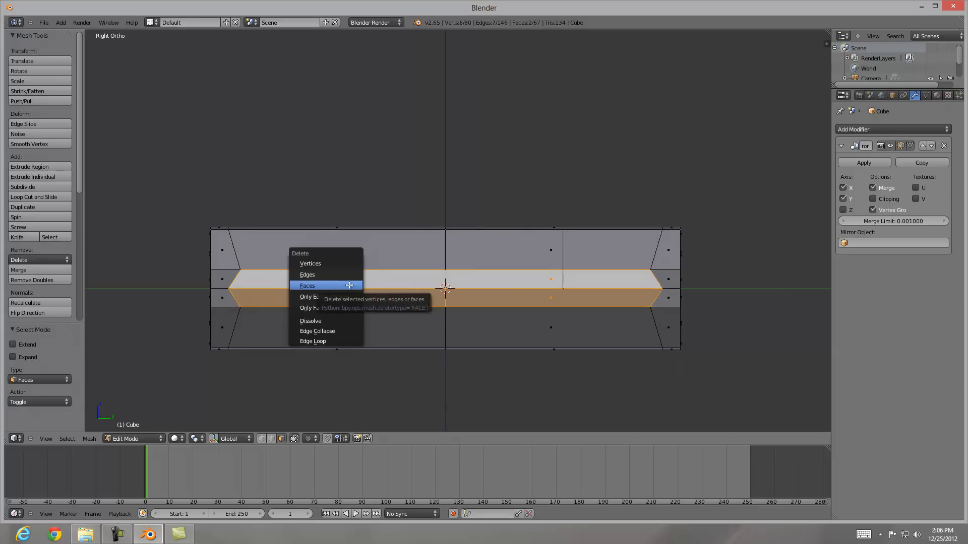
- Delete the middle band and remaining strip of faces, opening a window through the plate
{"action": "left_click", "coordinate": [308, 285]}
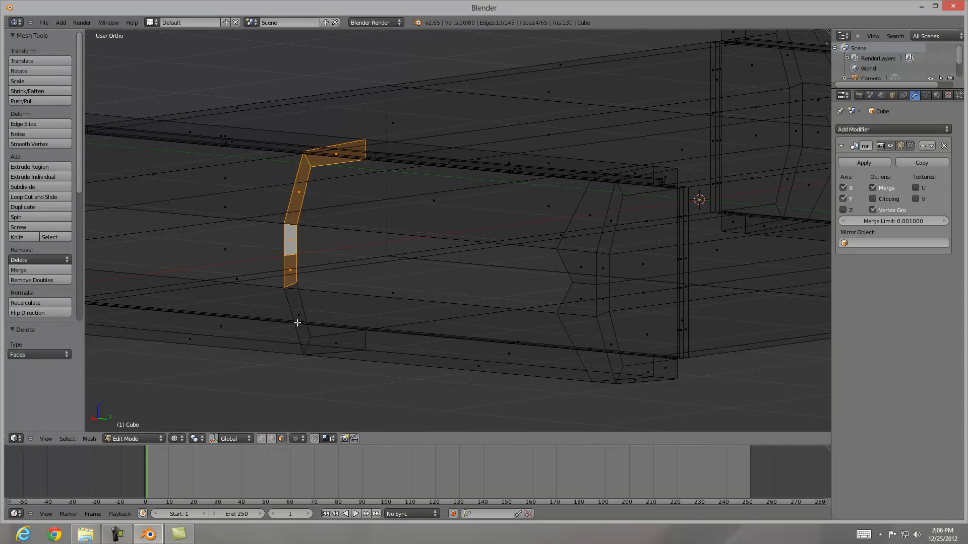
{"action": "key", "text": "x"}
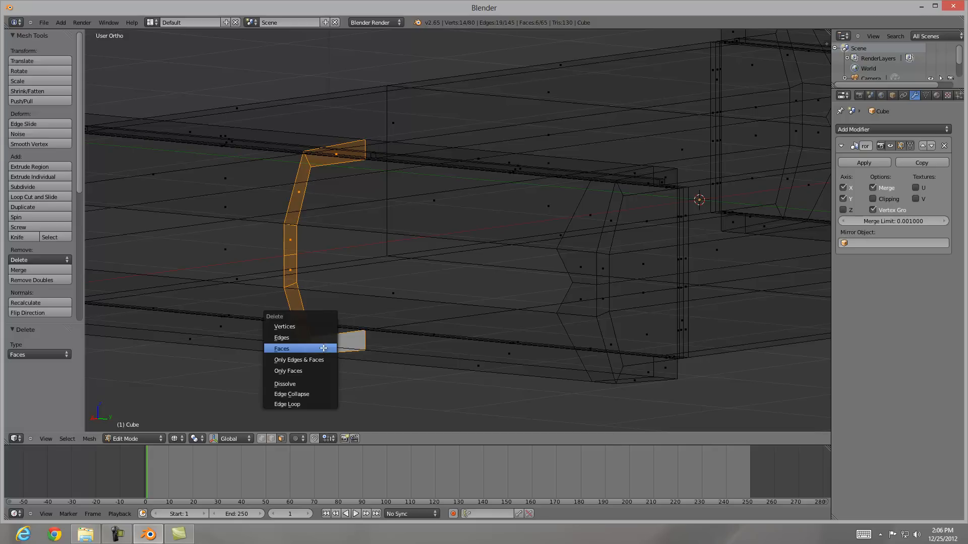
{"action": "left_click", "coordinate": [281, 349]}
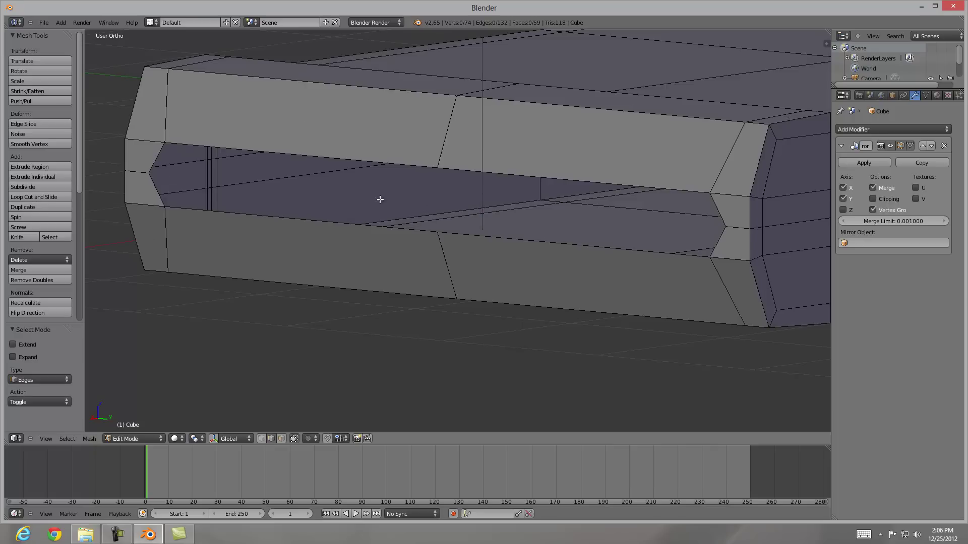
- Snap the slot's edge loop along X onto the mirror centre line
{"action": "left_click", "coordinate": [316, 155]}
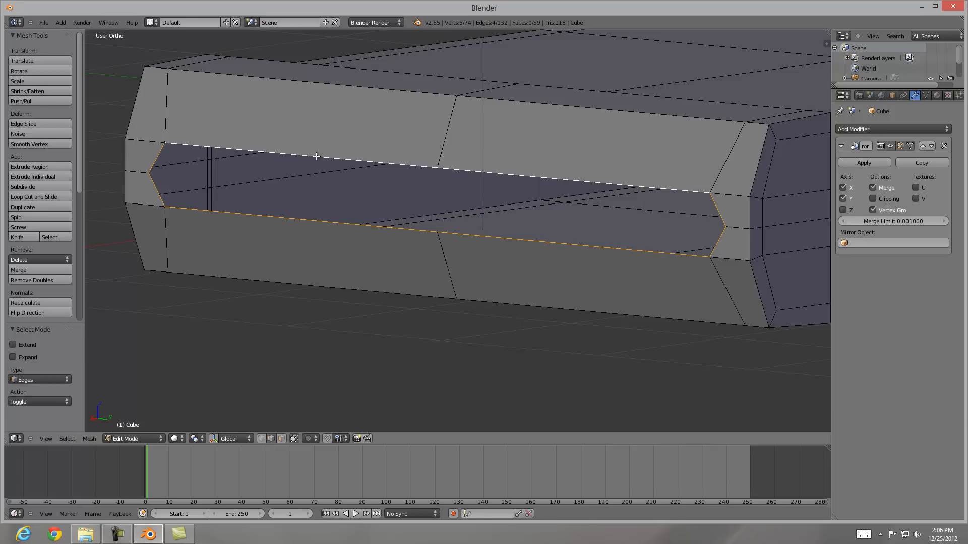
{"action": "mouse_move", "coordinate": [398, 167]}
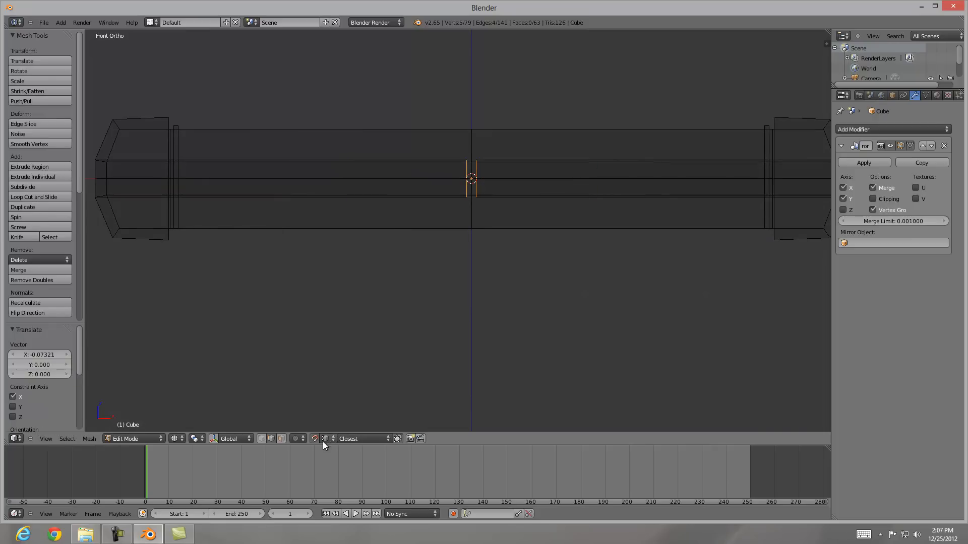
{"action": "left_click", "coordinate": [891, 221]}
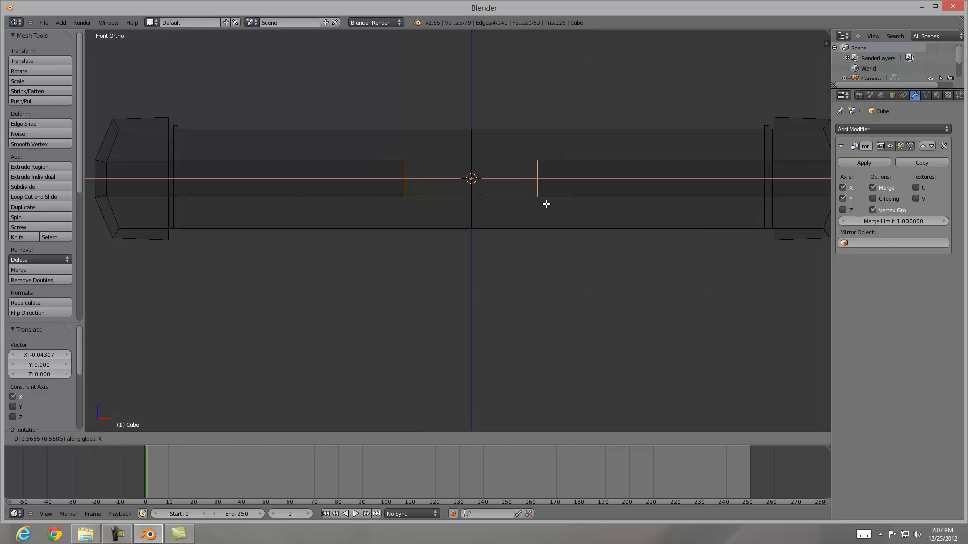
{"action": "mouse_move", "coordinate": [486, 199]}
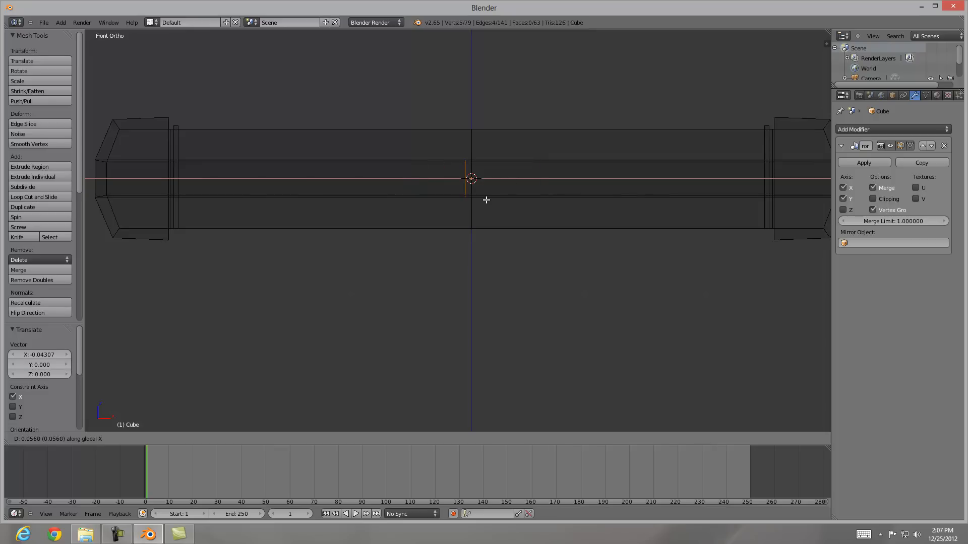
{"action": "left_click", "coordinate": [470, 179]}
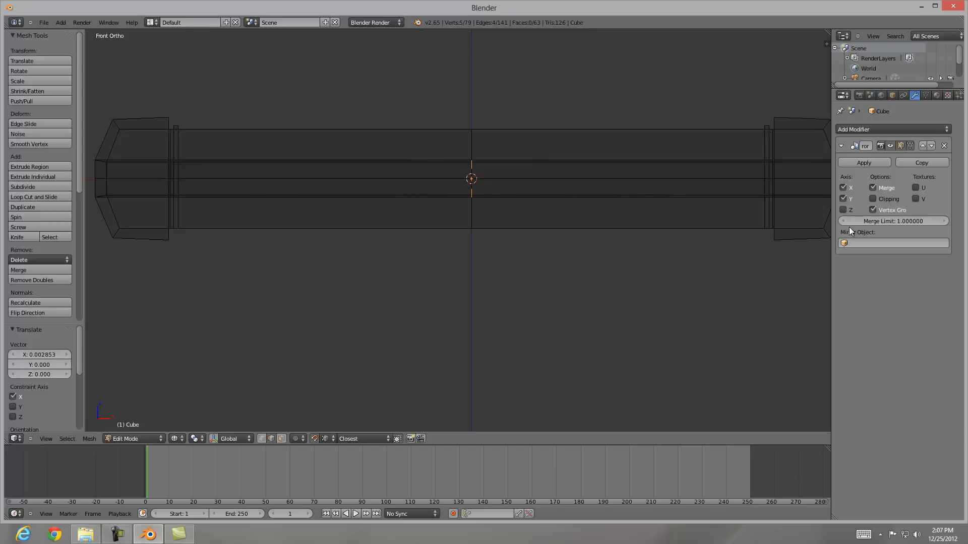
- Set the Mirror modifier's Merge Limit to 0.25 so the seam welds
{"action": "left_click", "coordinate": [892, 221]}
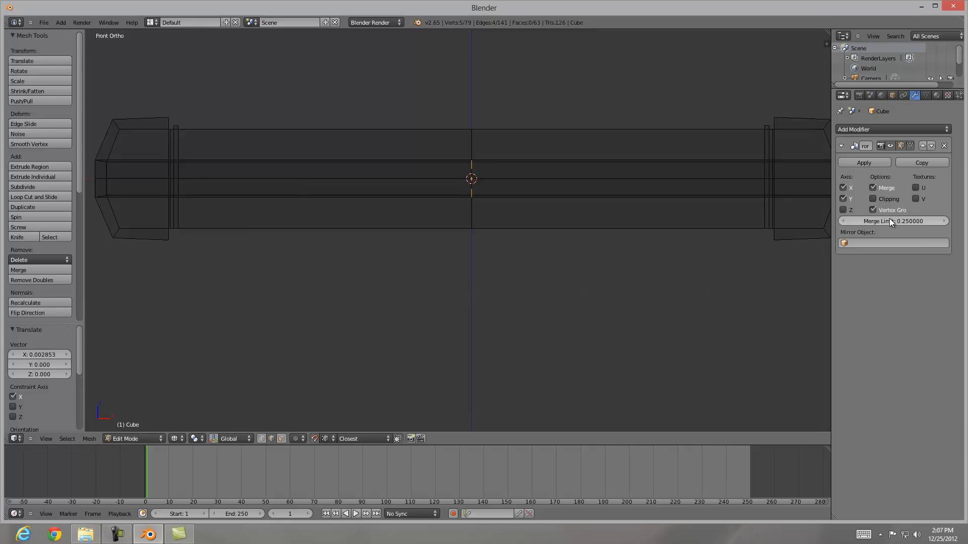
{"action": "mouse_move", "coordinate": [364, 257]}
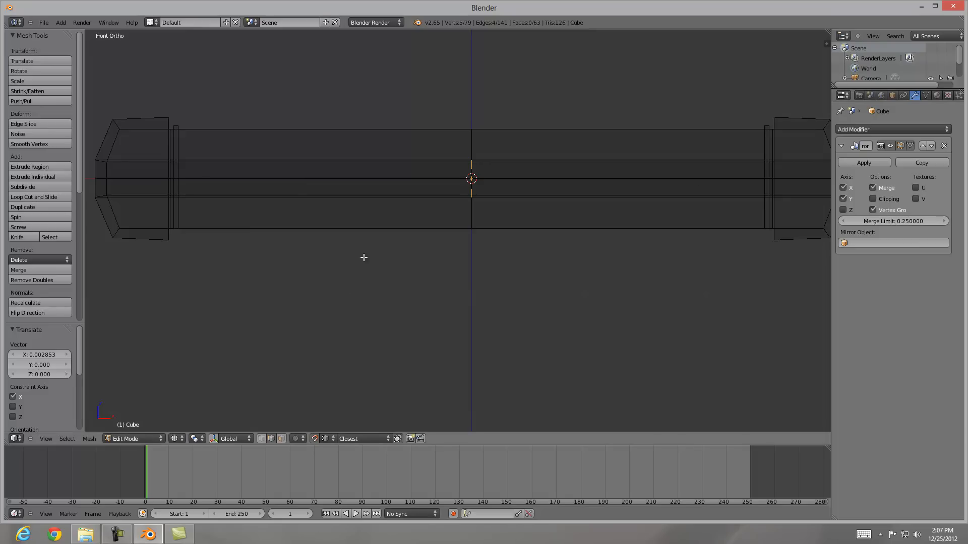
{"action": "scroll", "scroll_direction": "down", "scroll_amount": 3}
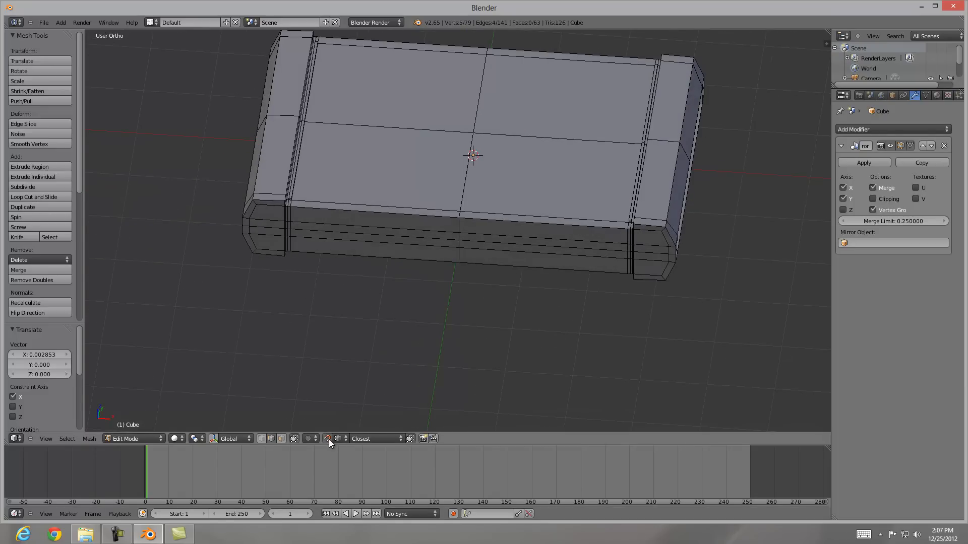
{"action": "mouse_move", "coordinate": [325, 211]}
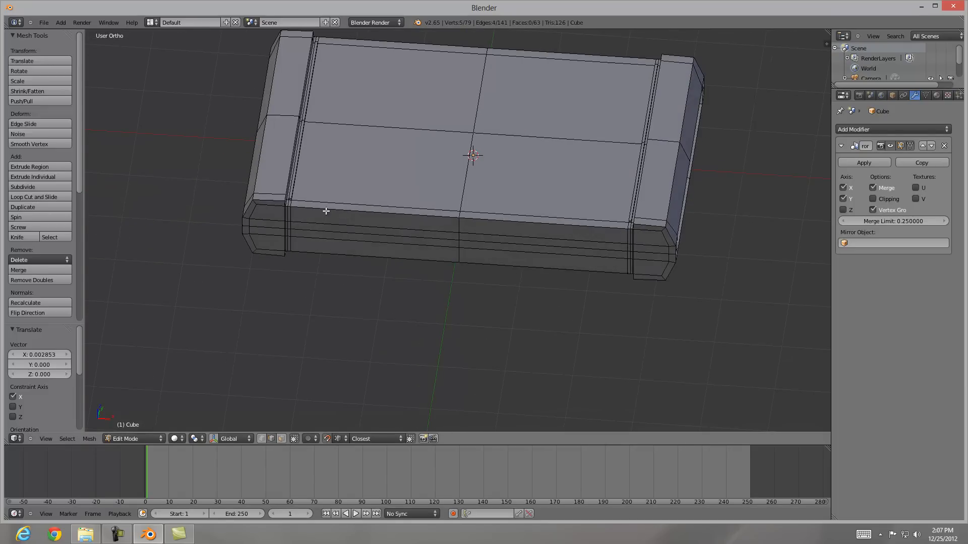
- Loop-cut a lengthwise edge below the top rim and lower it slightly on Z
{"action": "left_click", "coordinate": [33, 196]}
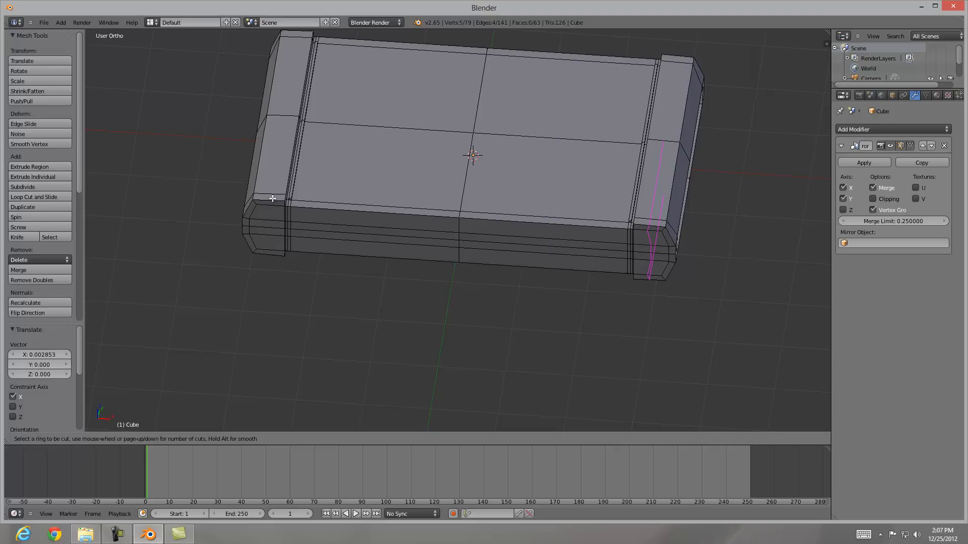
{"action": "mouse_move", "coordinate": [634, 224]}
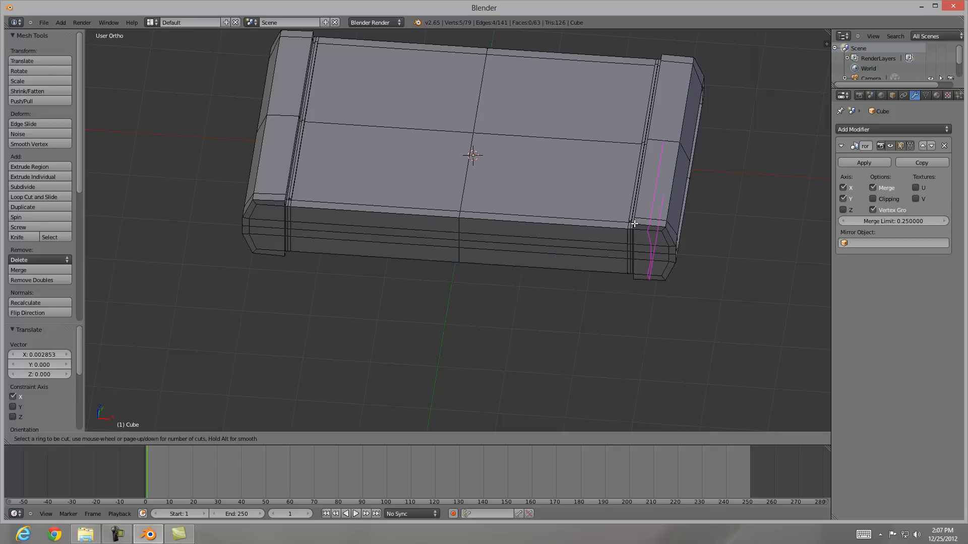
{"action": "left_click", "coordinate": [633, 224]}
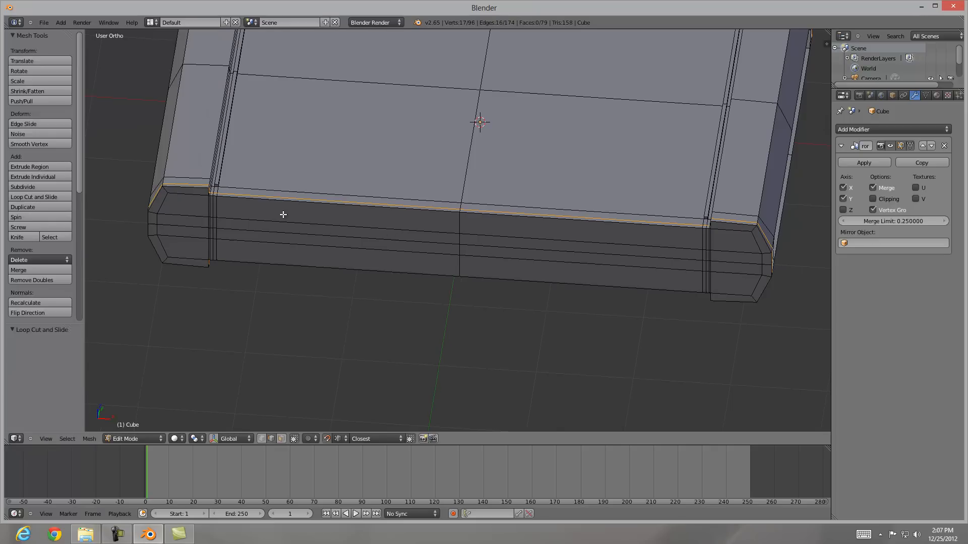
{"action": "left_click", "coordinate": [255, 199]}
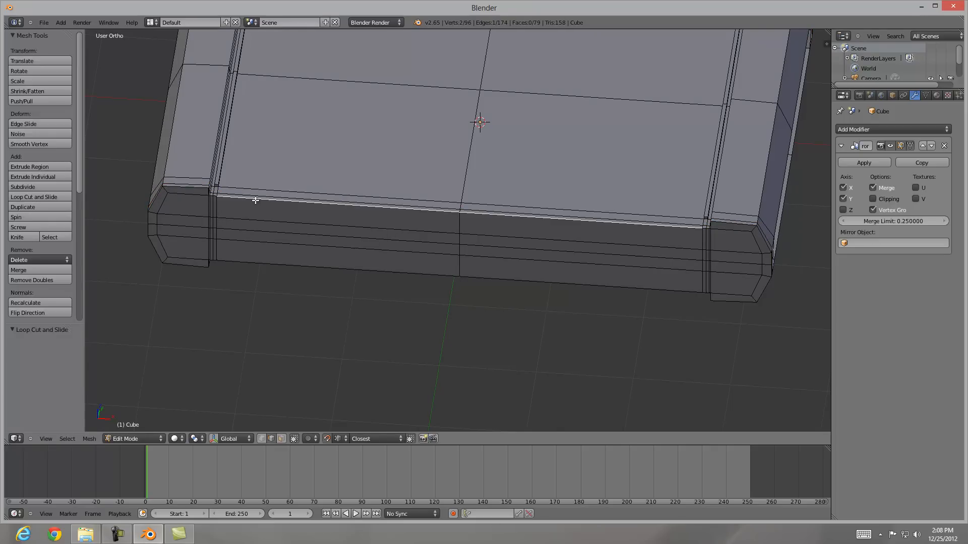
{"action": "mouse_move", "coordinate": [306, 210]}
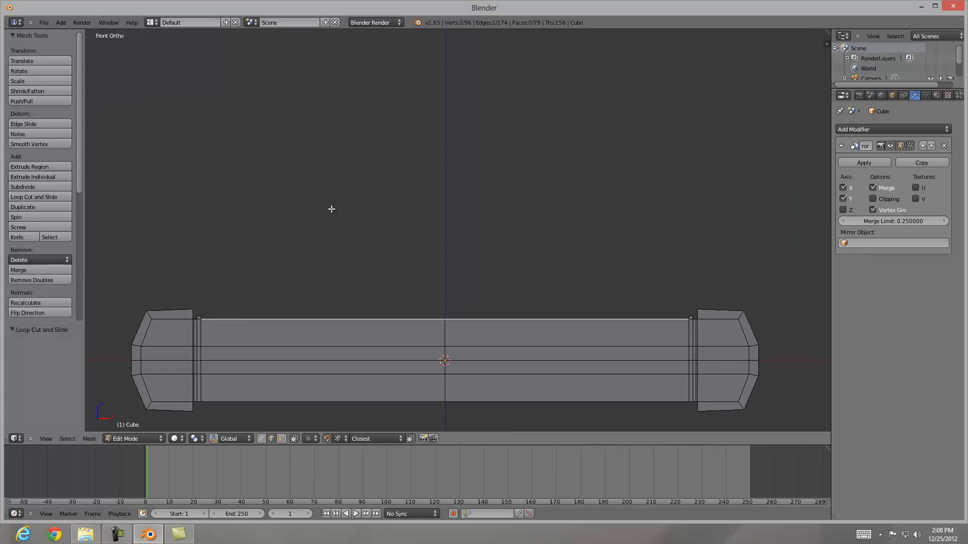
{"action": "key", "text": "g"}
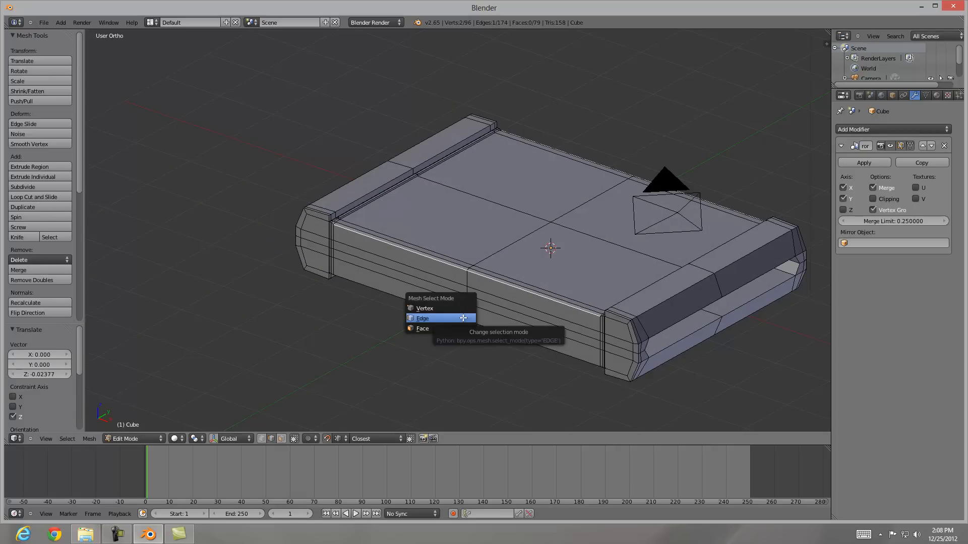
- Add a cylinder at the plate's selected end face and scale it to 0.507 as a connector peg
{"action": "left_click", "coordinate": [422, 328]}
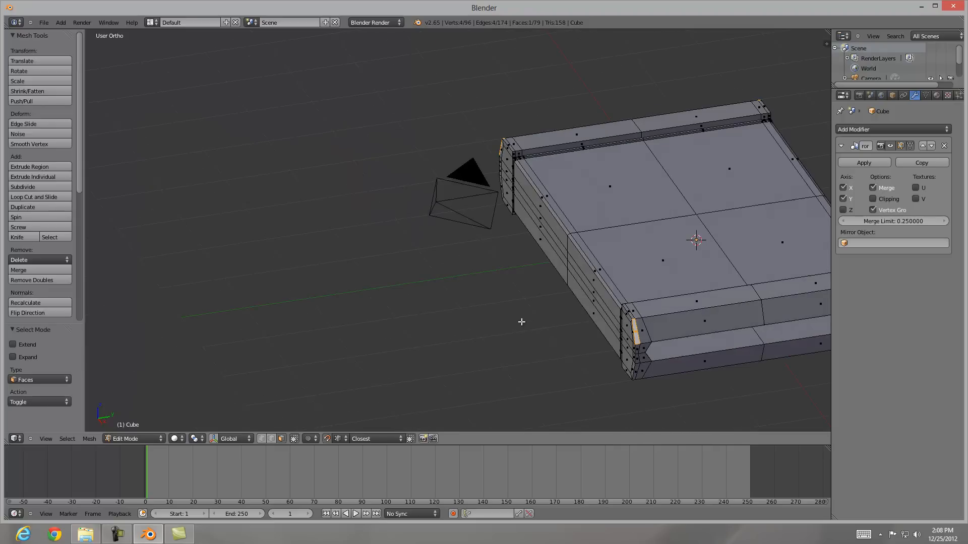
{"action": "left_click", "coordinate": [642, 331]}
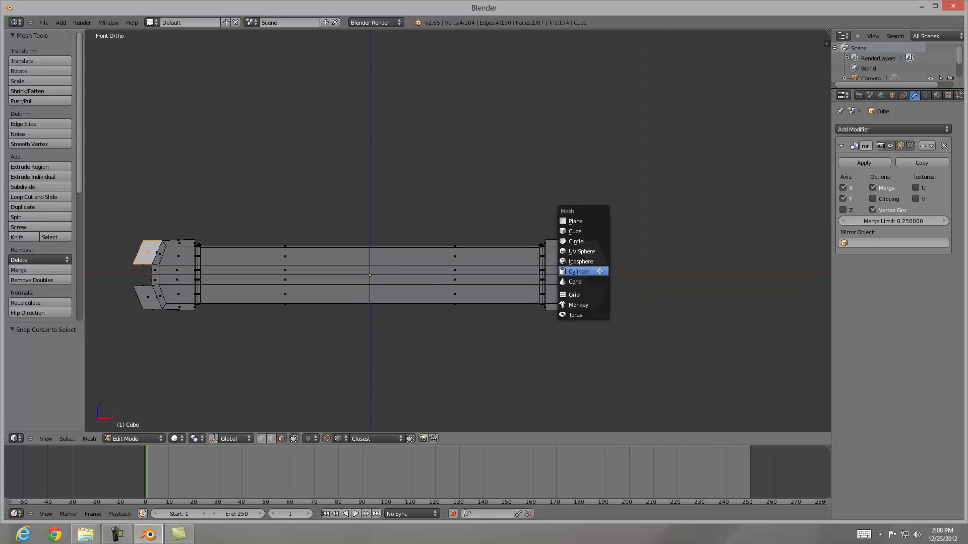
{"action": "left_click", "coordinate": [579, 271]}
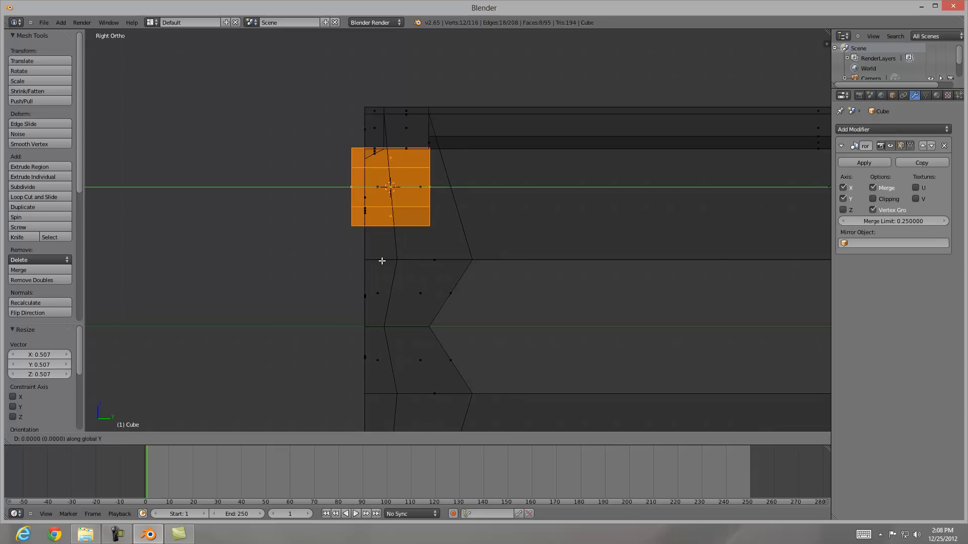
- Fit the peg against the slanted end face and duplicate it lower along Z
{"action": "left_click_drag", "start_coordinate": [390, 187], "coordinate": [358, 187]}
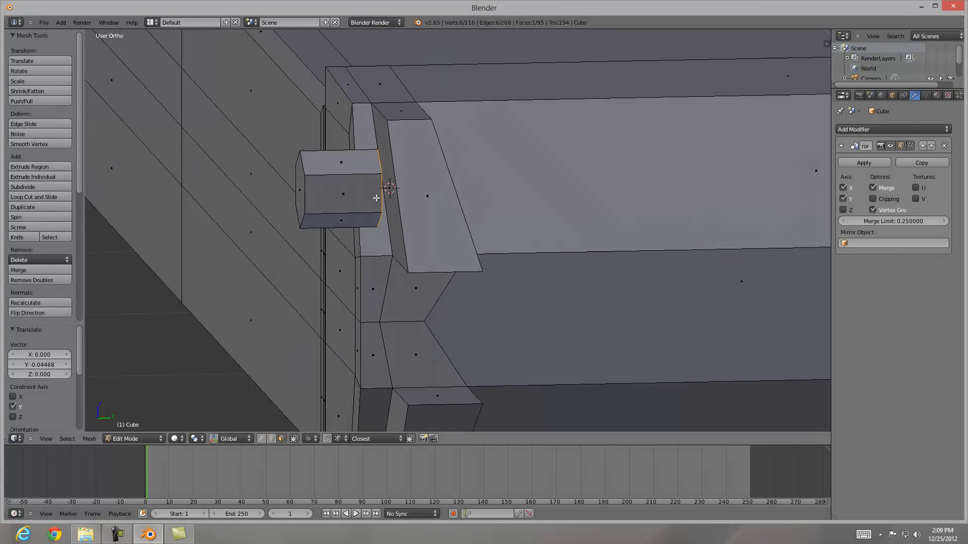
{"action": "left_click", "coordinate": [395, 185]}
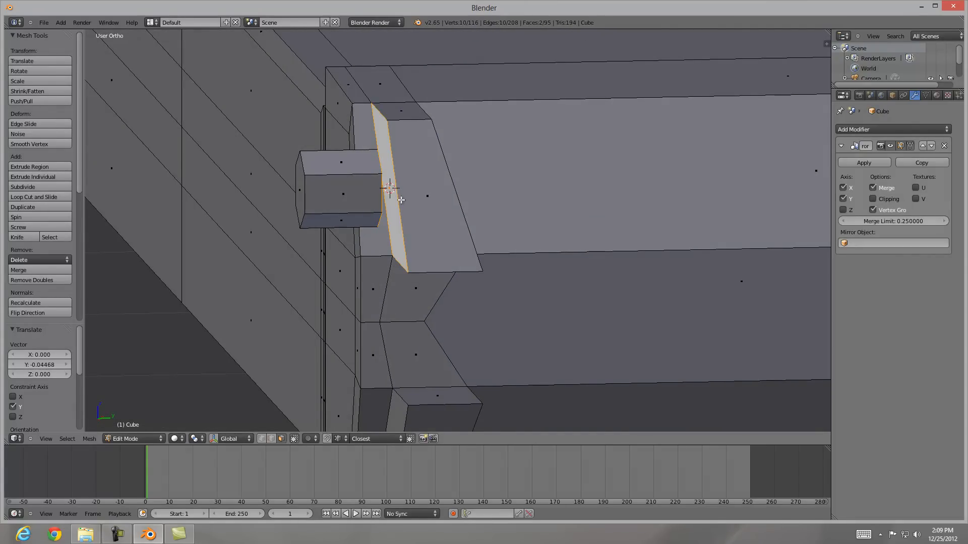
{"action": "key", "text": "s"}
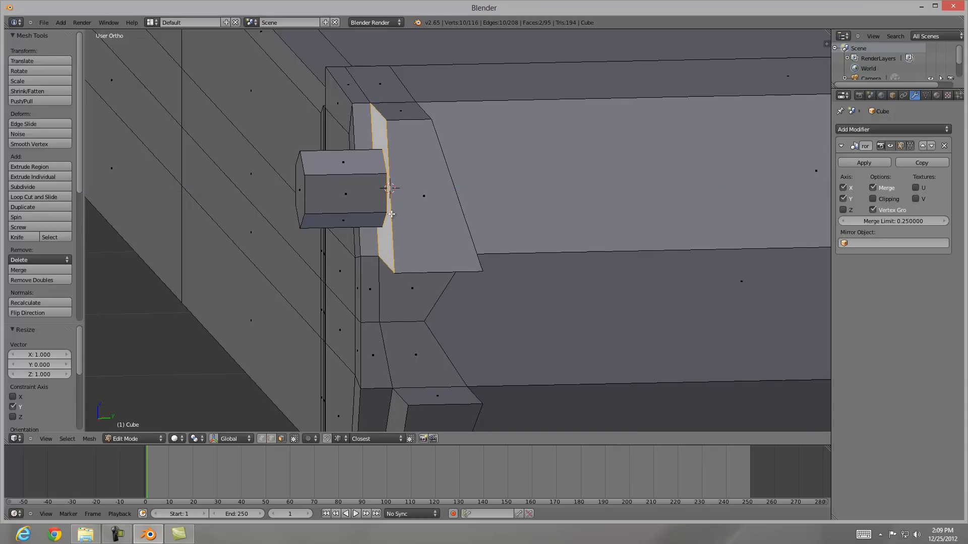
{"action": "mouse_move", "coordinate": [370, 344]}
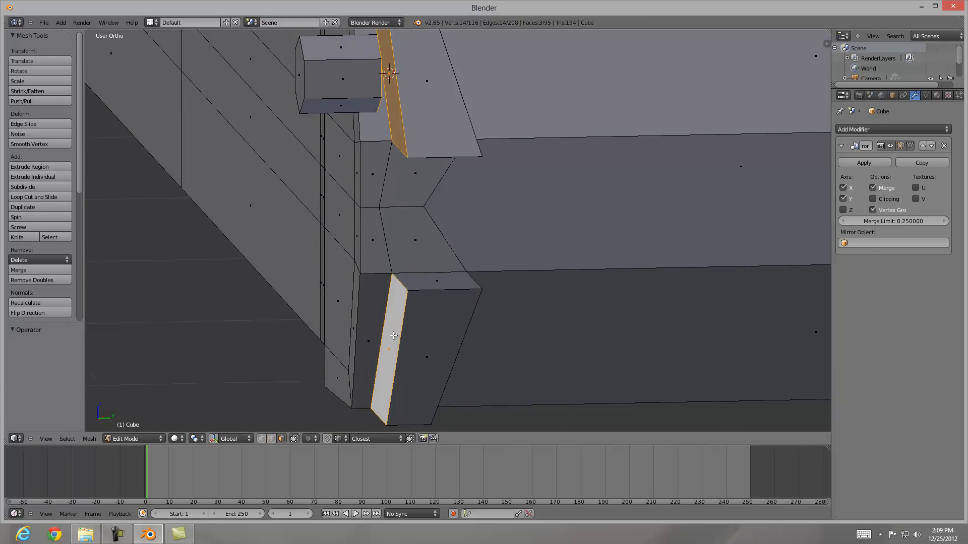
{"action": "key", "text": "s"}
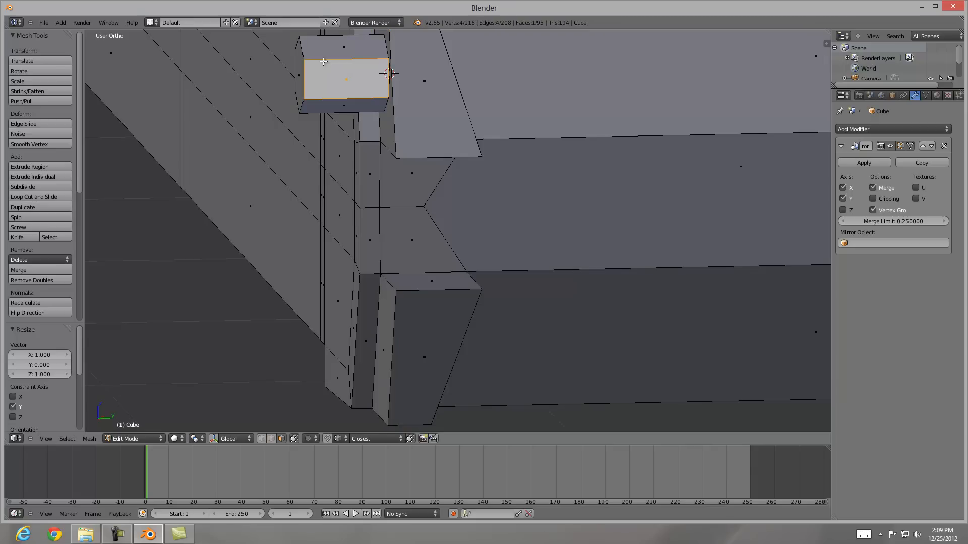
{"action": "mouse_move", "coordinate": [330, 82]}
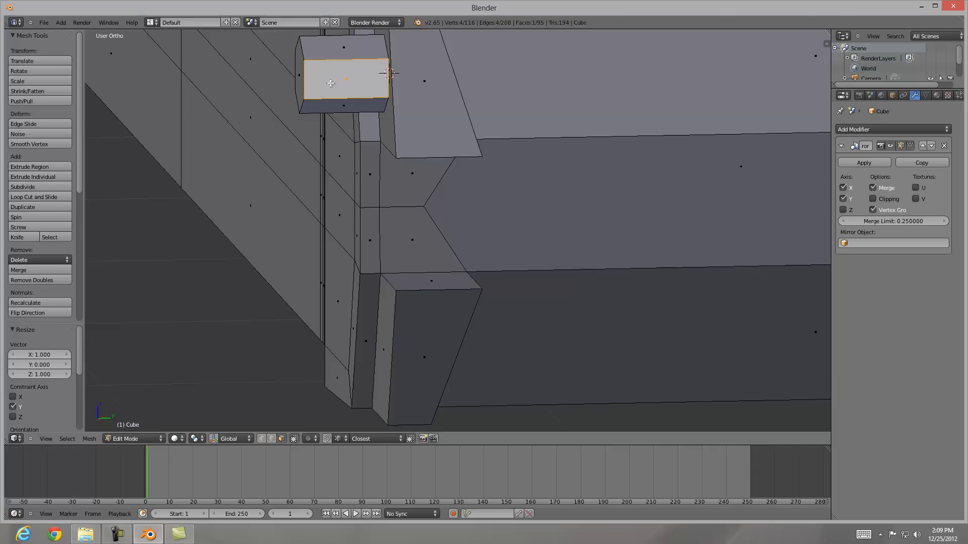
{"action": "key", "text": "l"}
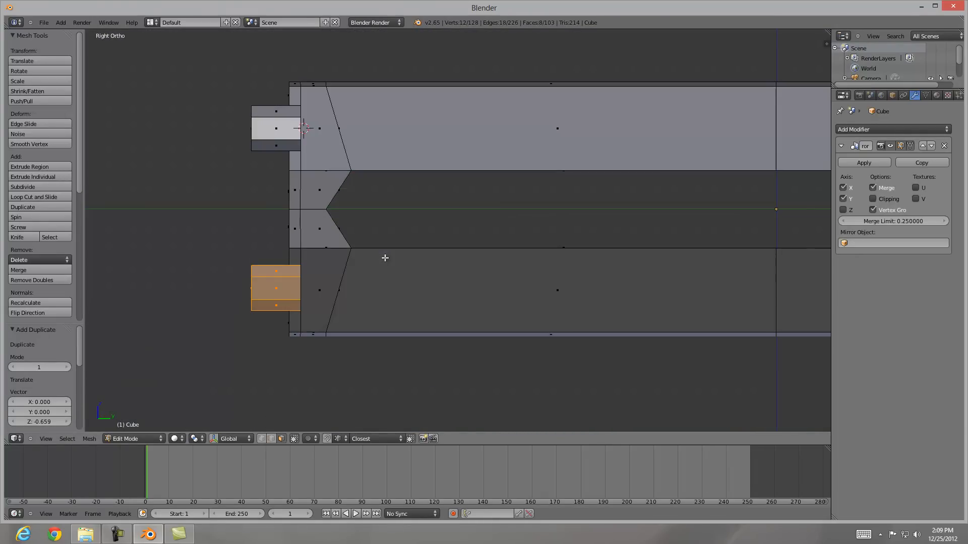
{"action": "mouse_move", "coordinate": [253, 135]}
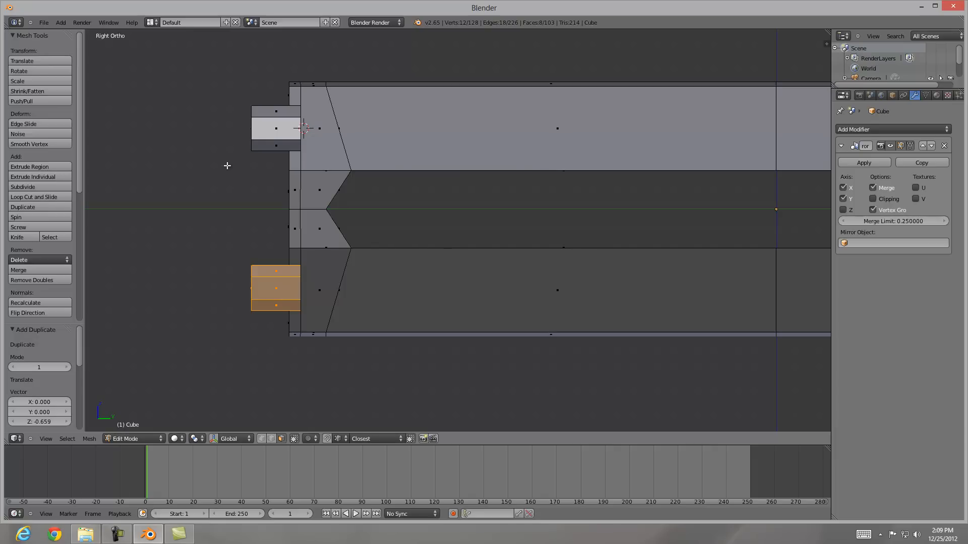
- Push both pegs along Y into the end block so only their octagonal studs show
{"action": "key", "text": "a"}
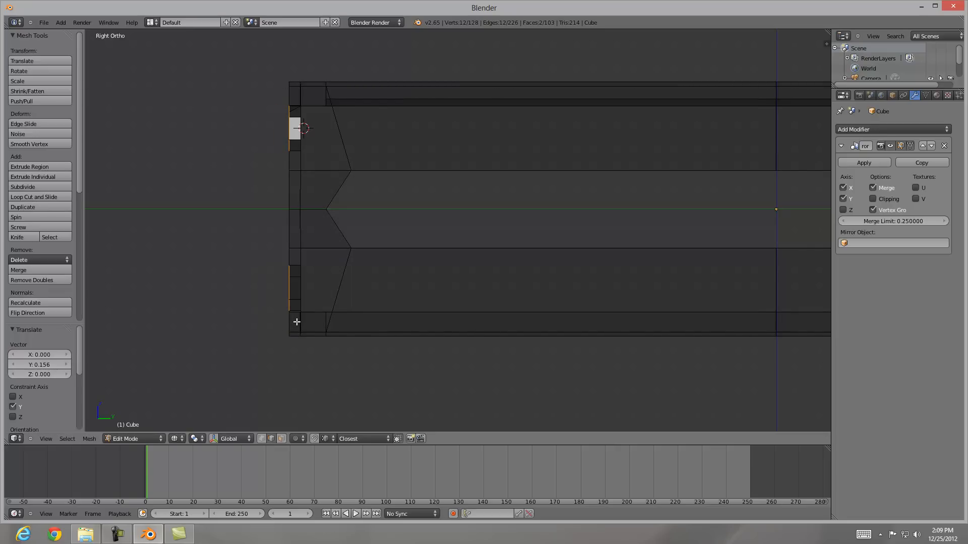
{"action": "mouse_move", "coordinate": [261, 217]}
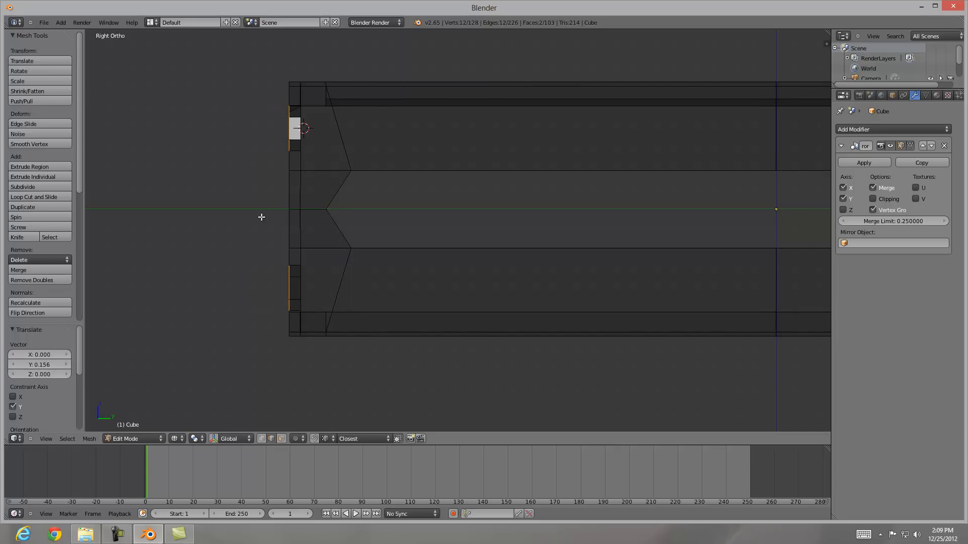
{"action": "mouse_move", "coordinate": [241, 229]}
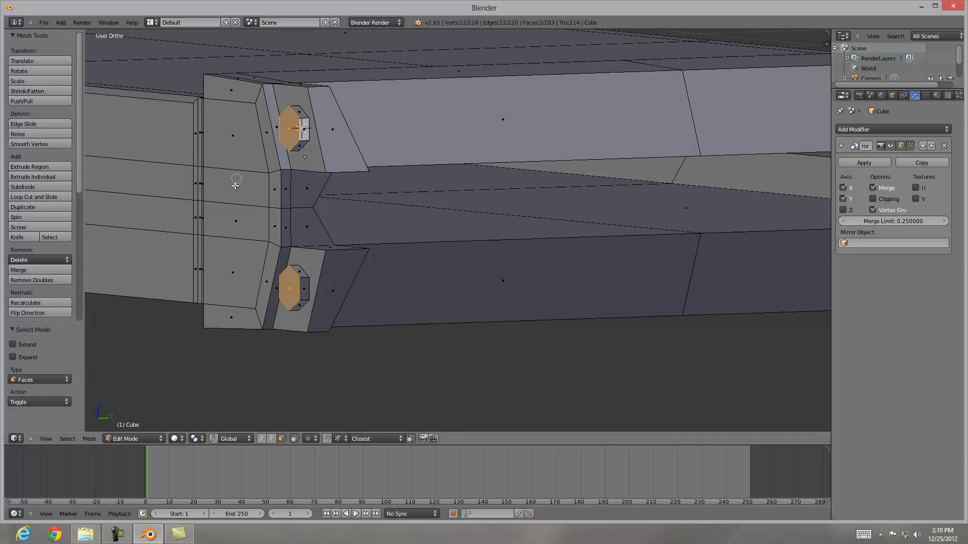
{"action": "left_click", "coordinate": [200, 190]}
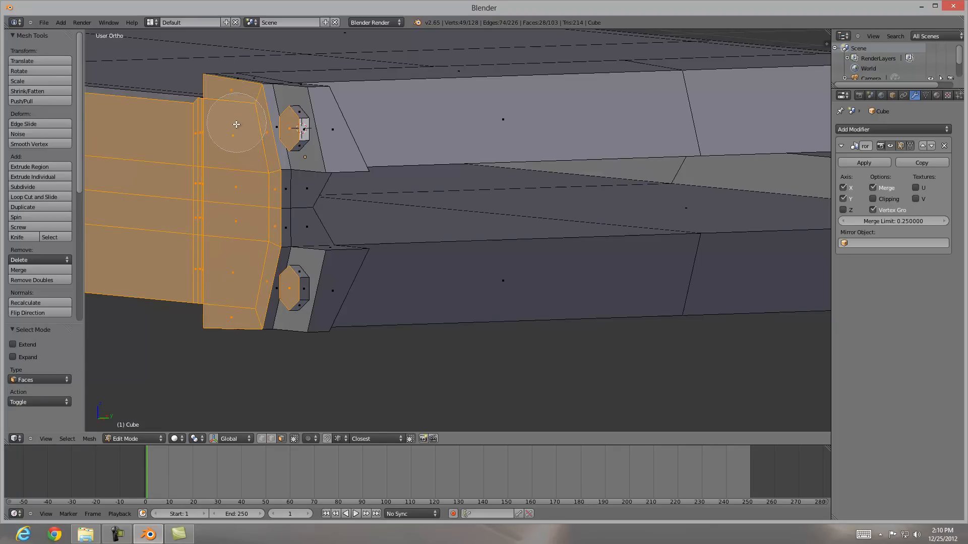
{"action": "key", "text": "s"}
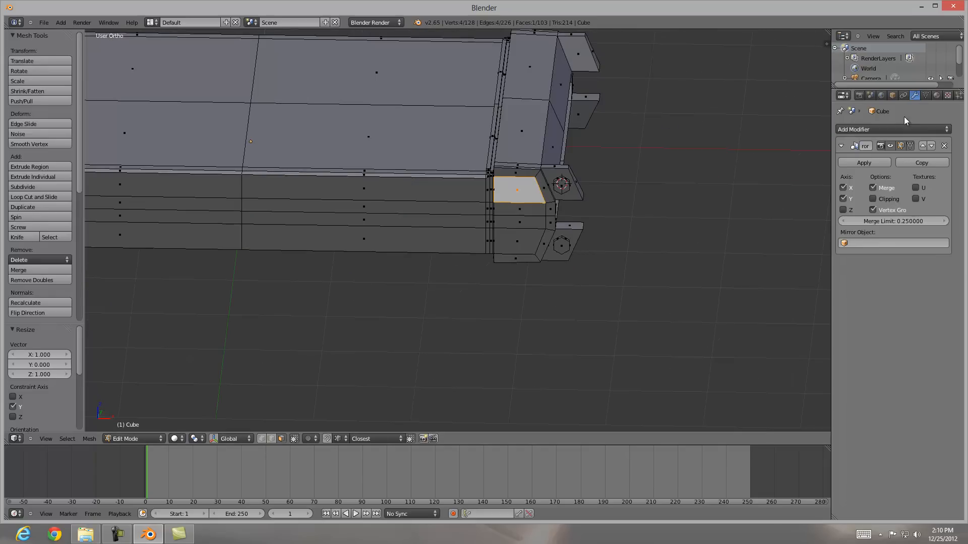
- Add an Array modifier with Count 2 and relative offset Y 1.0 instead of X
{"action": "left_click", "coordinate": [891, 129]}
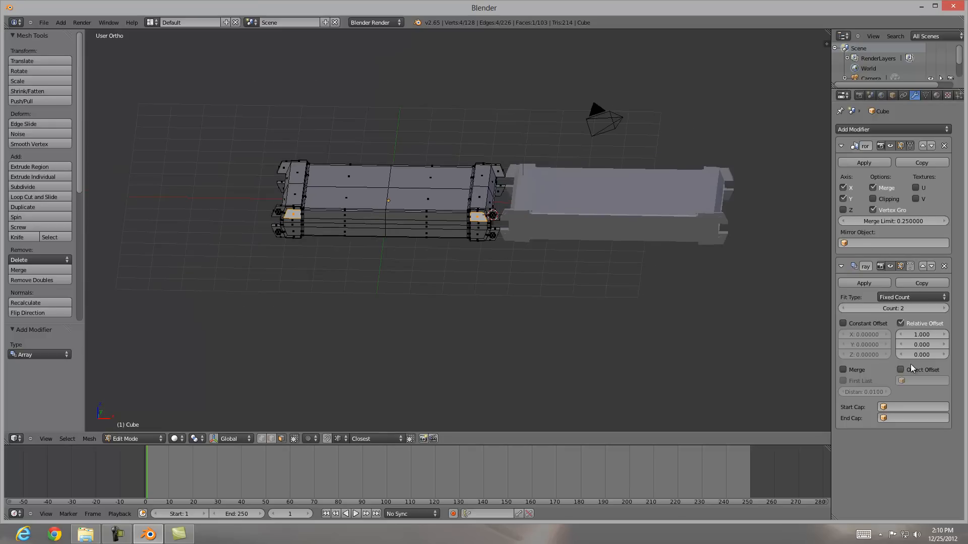
{"action": "left_click", "coordinate": [920, 344]}
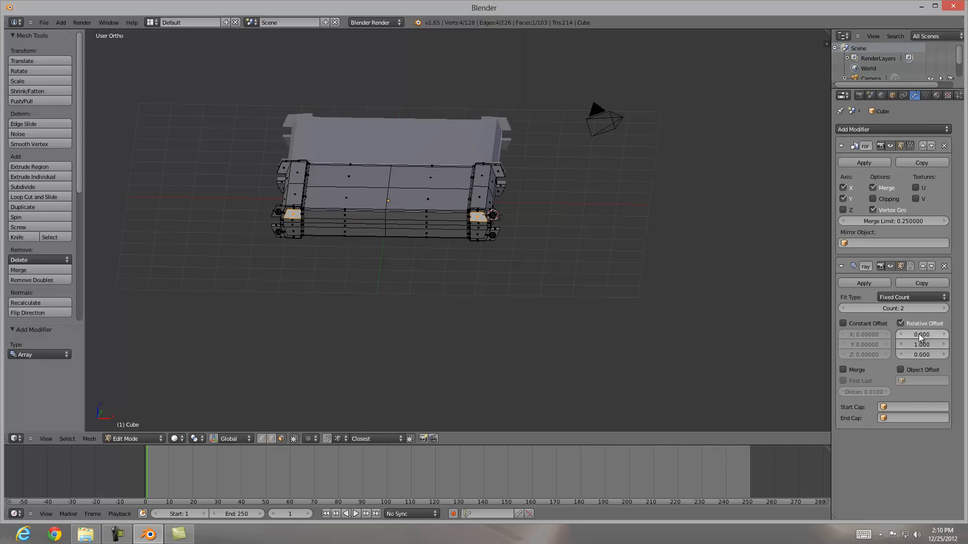
{"action": "mouse_move", "coordinate": [892, 308]}
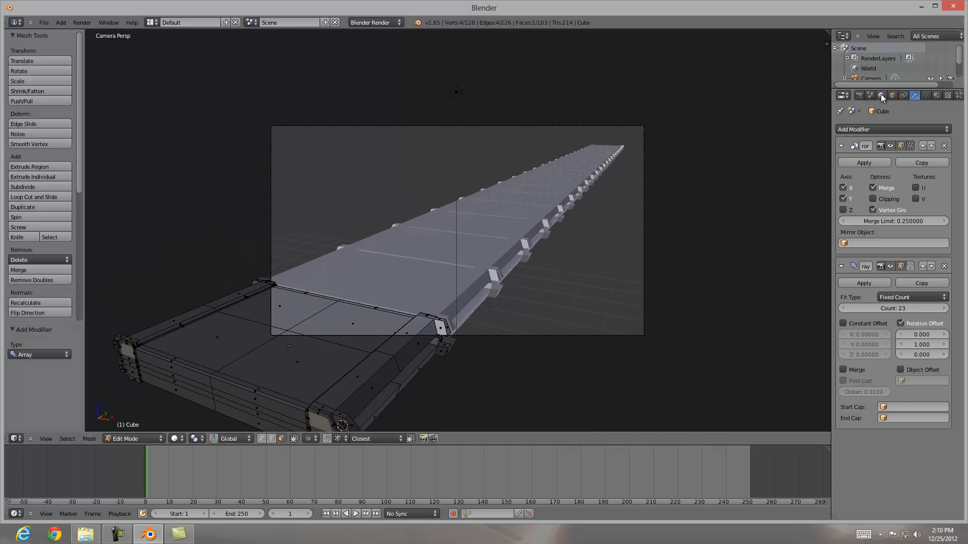
- Set Array count to 23, enable Blend Sky and raise Ambient Occlusion samples to 10
{"action": "left_click", "coordinate": [881, 94]}
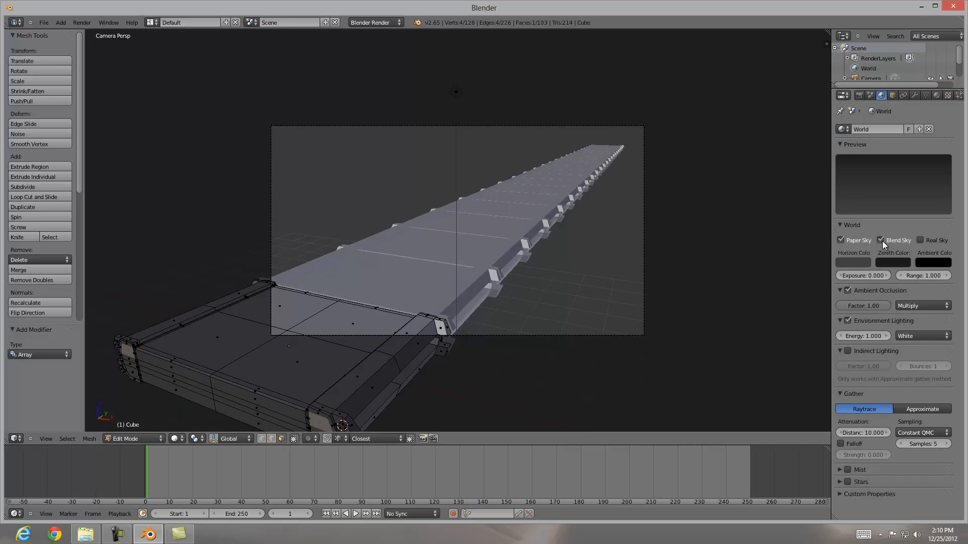
{"action": "mouse_move", "coordinate": [883, 240]}
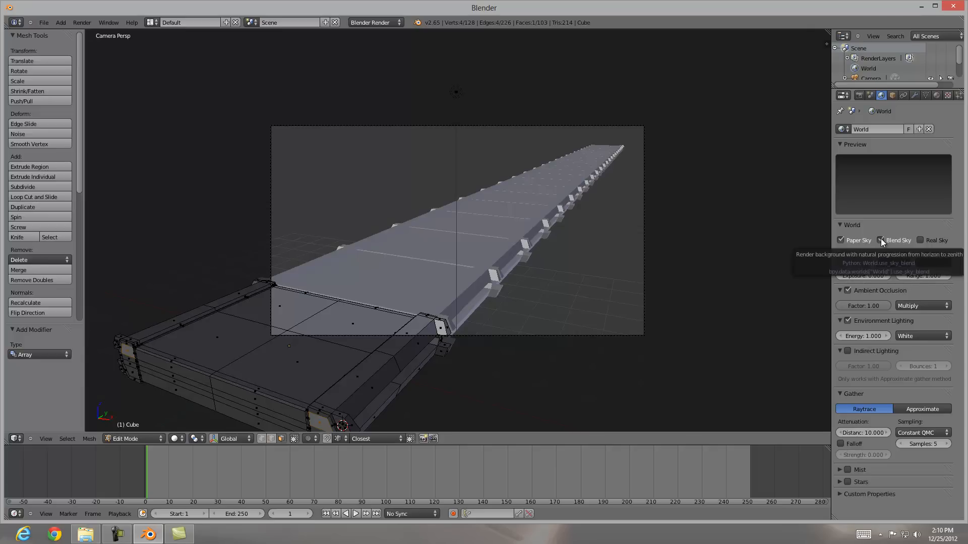
{"action": "left_click", "coordinate": [881, 240]}
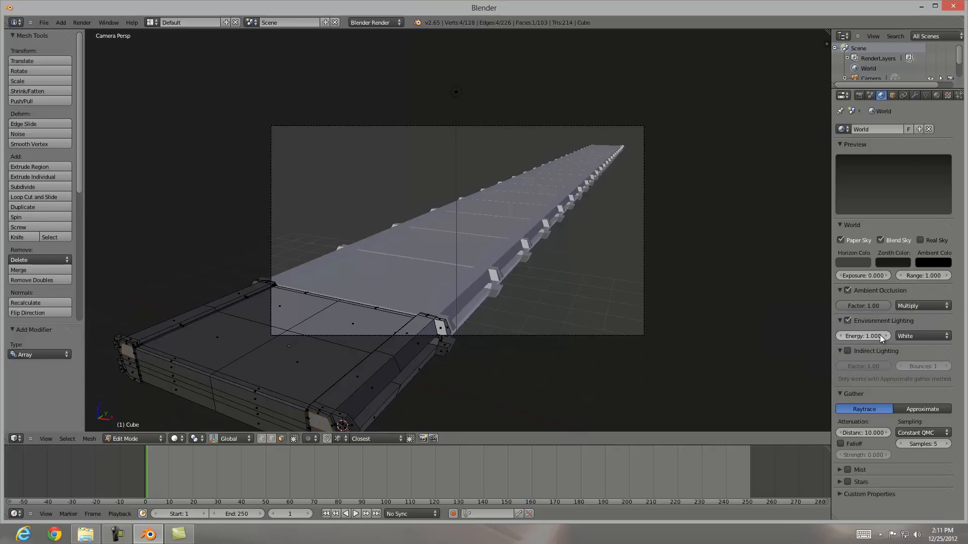
{"action": "left_click", "coordinate": [924, 443]}
{"action": "type", "text": "10"}
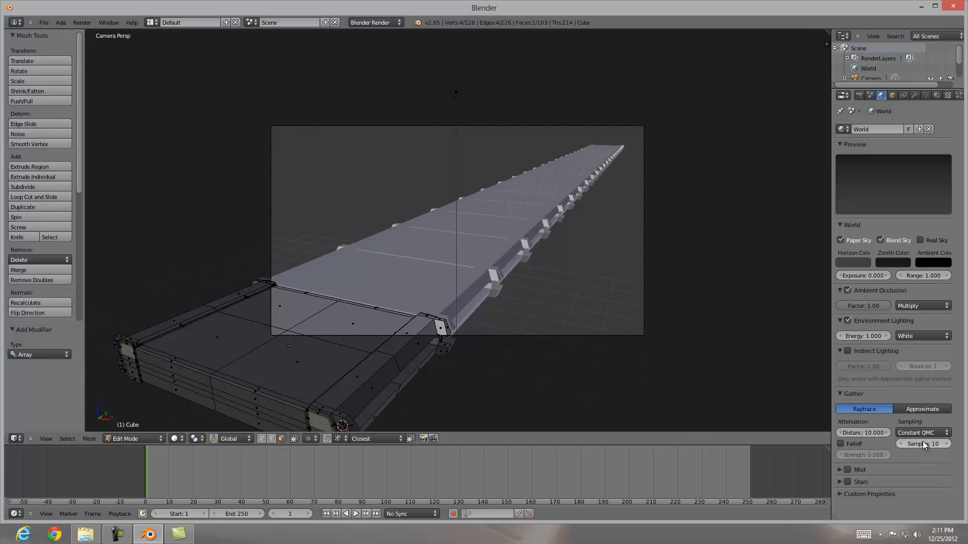
{"action": "mouse_move", "coordinate": [564, 219]}
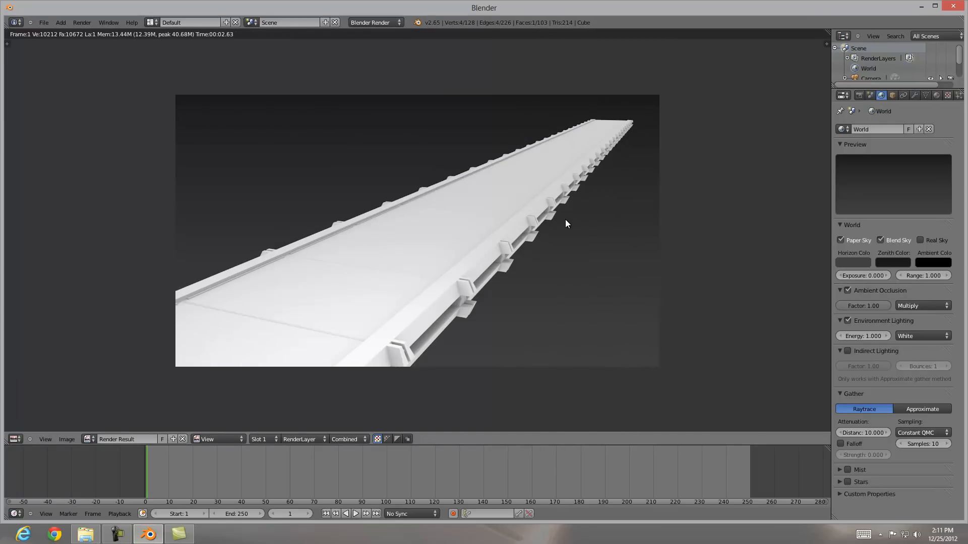
{"action": "mouse_move", "coordinate": [381, 282]}
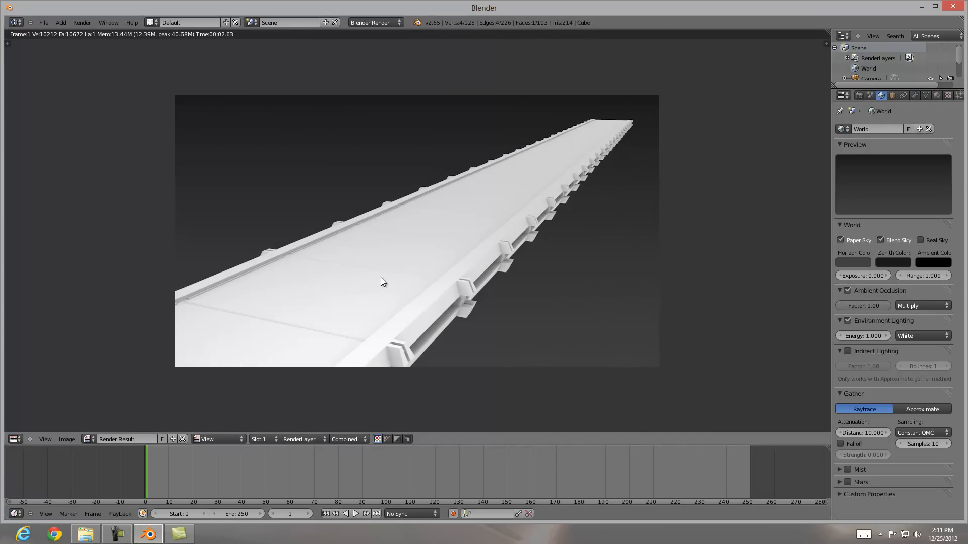
{"action": "mouse_move", "coordinate": [555, 209]}
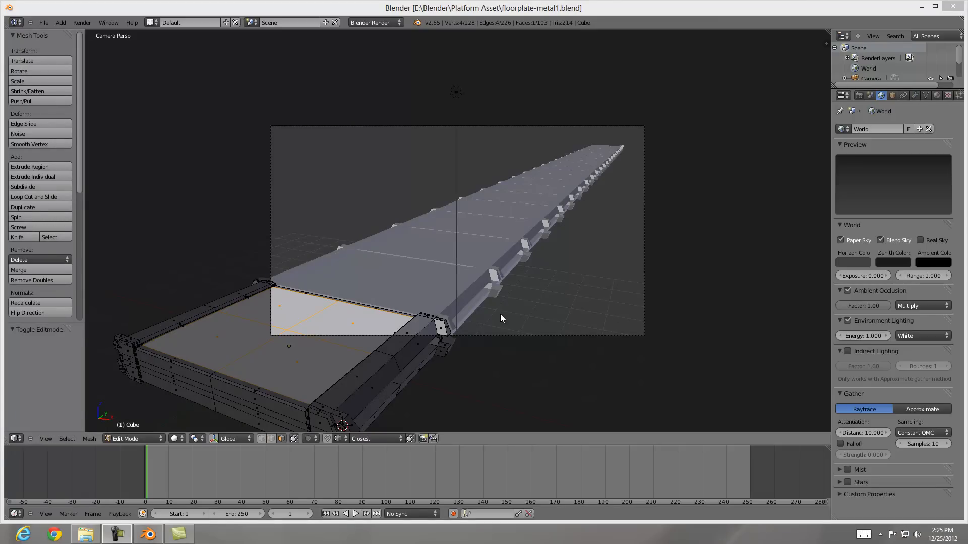
{"action": "mouse_move", "coordinate": [472, 278]}
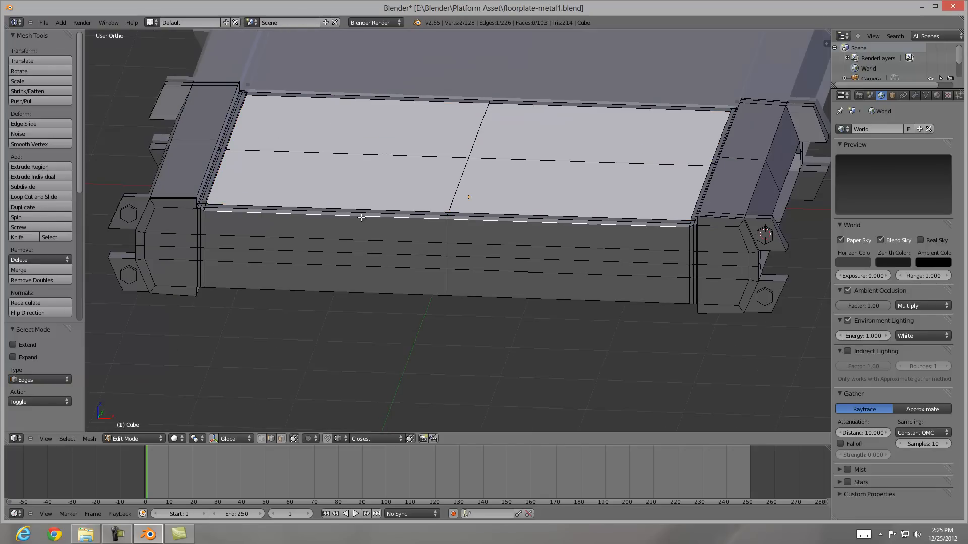
{"action": "mouse_move", "coordinate": [320, 216]}
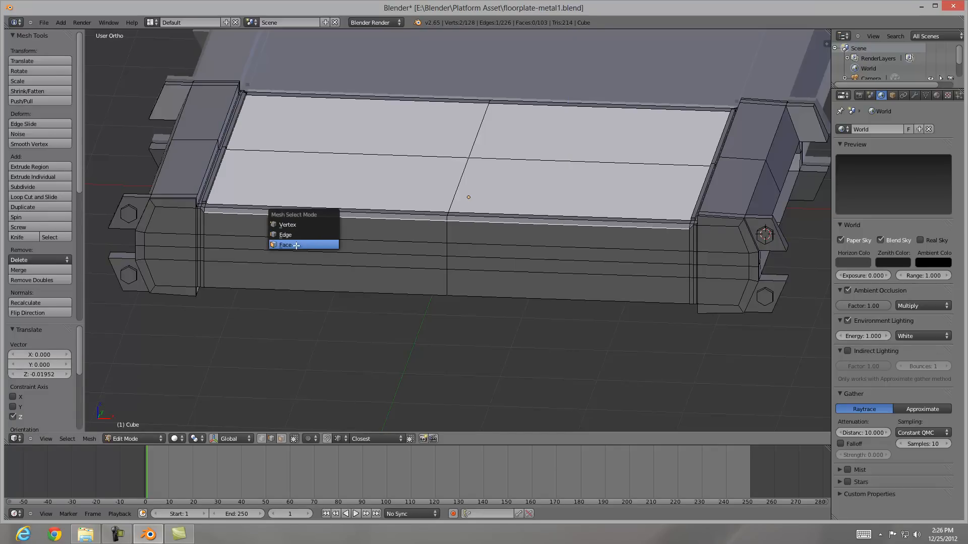
- In face select mode, grab the top border edge loops and move them along X
{"action": "left_click", "coordinate": [287, 244]}
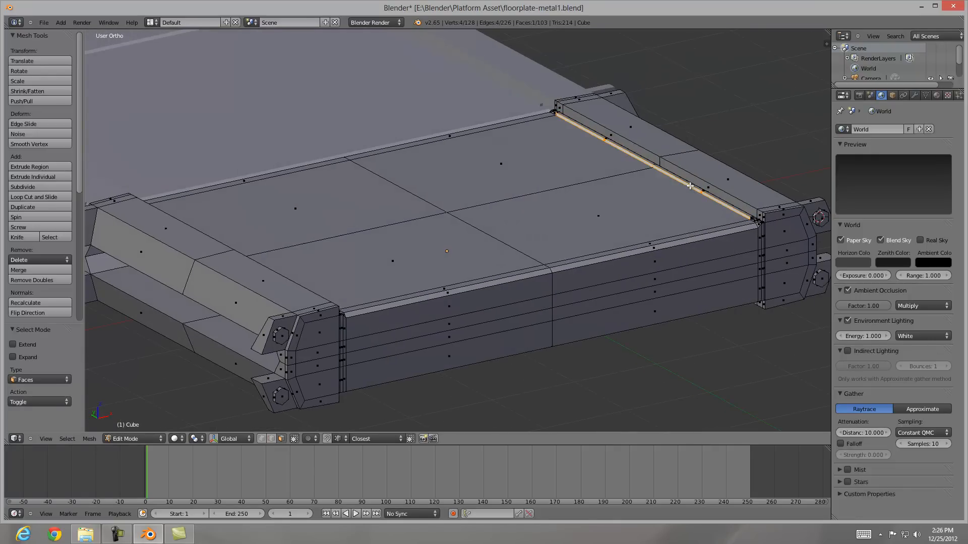
{"action": "key", "text": "g"}
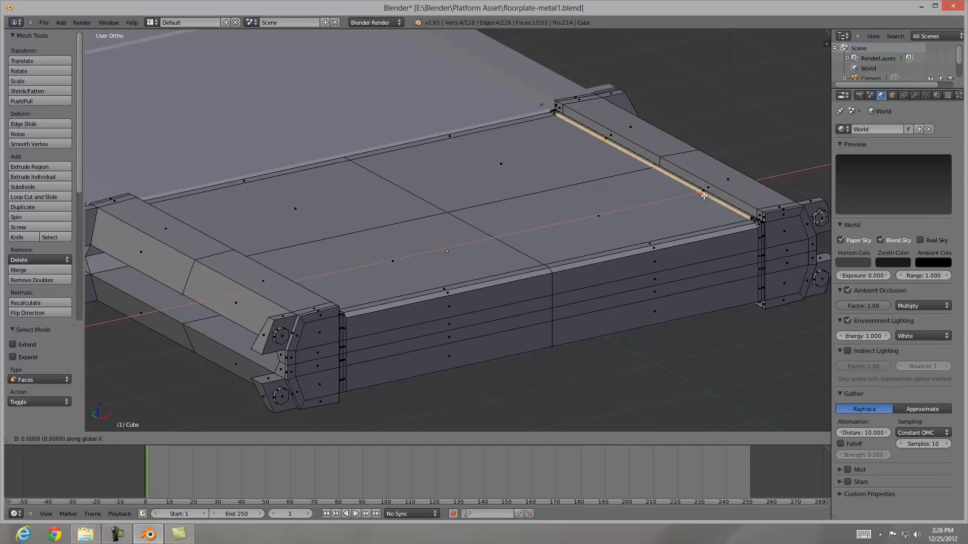
{"action": "mouse_move", "coordinate": [704, 197]}
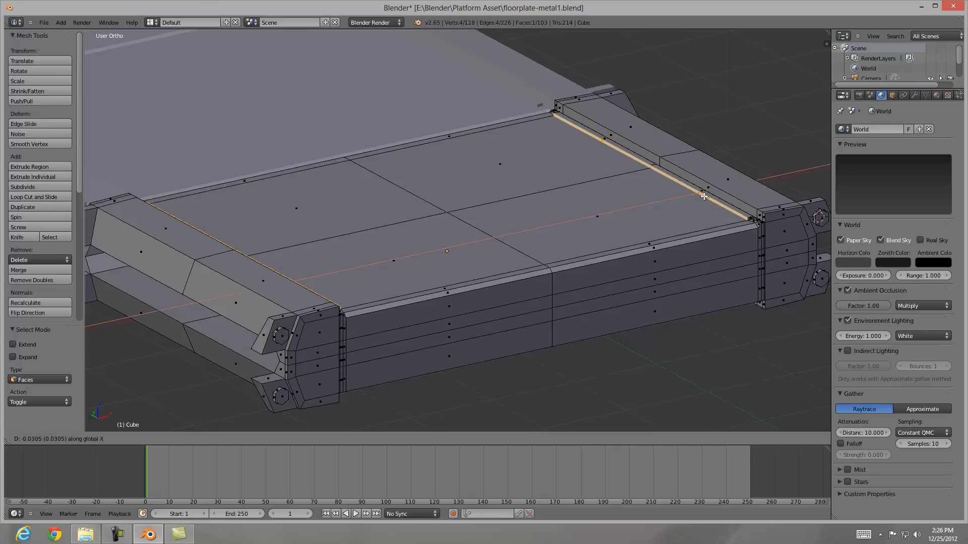